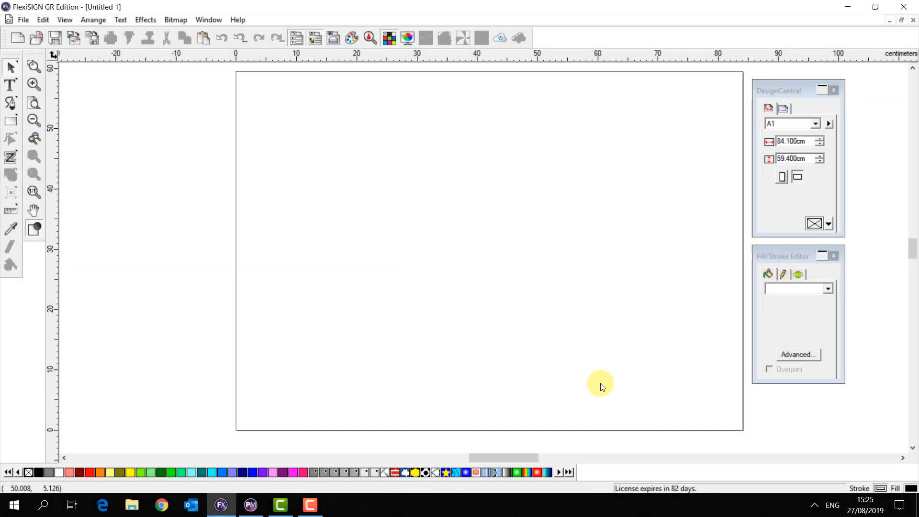
mouse_move(463, 145)
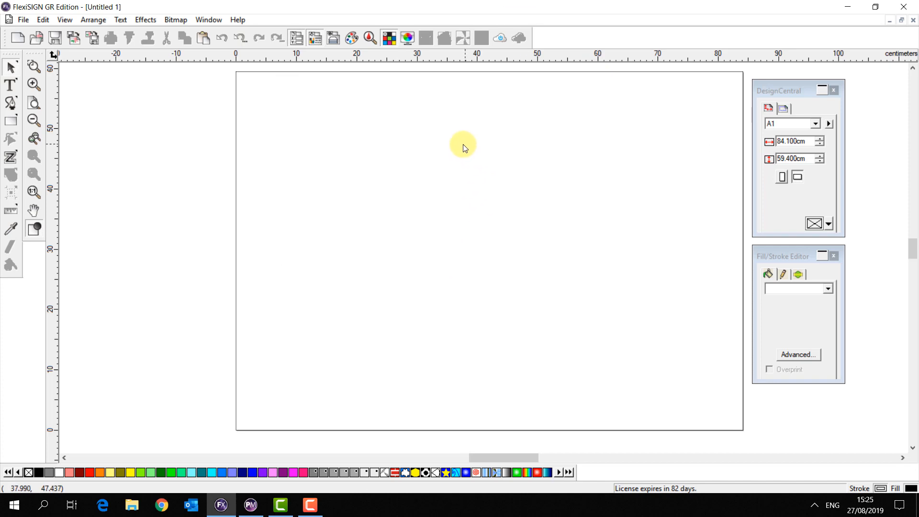
mouse_move(525, 54)
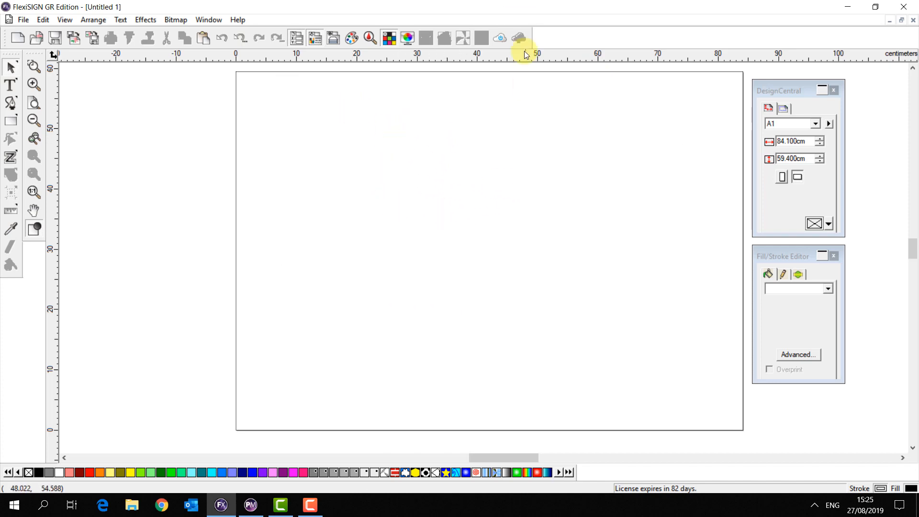
mouse_move(480, 37)
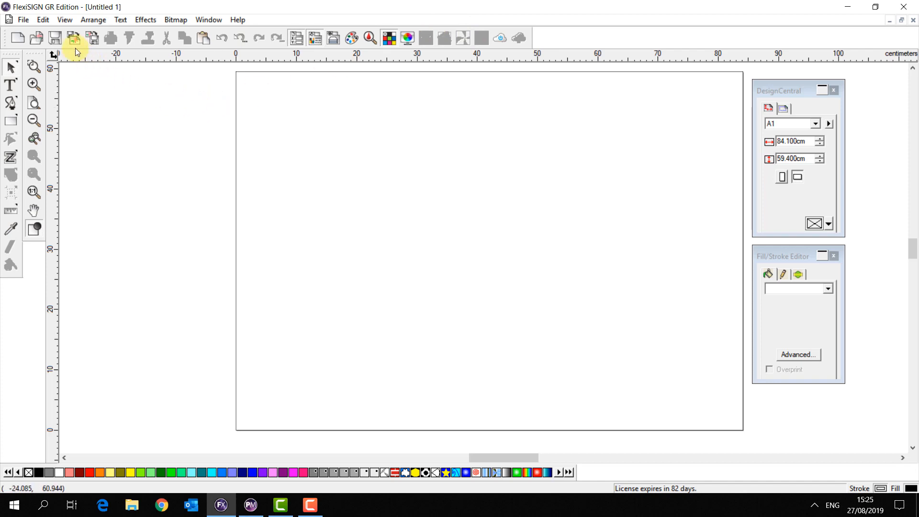
Step: Import Union Jack Textile Textured.jpg from the Desktop onto the page
click(72, 38)
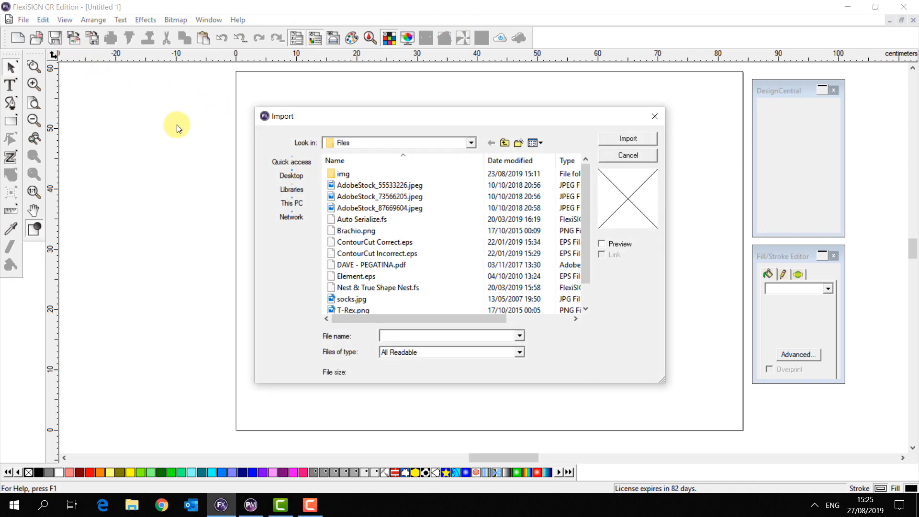
click(291, 177)
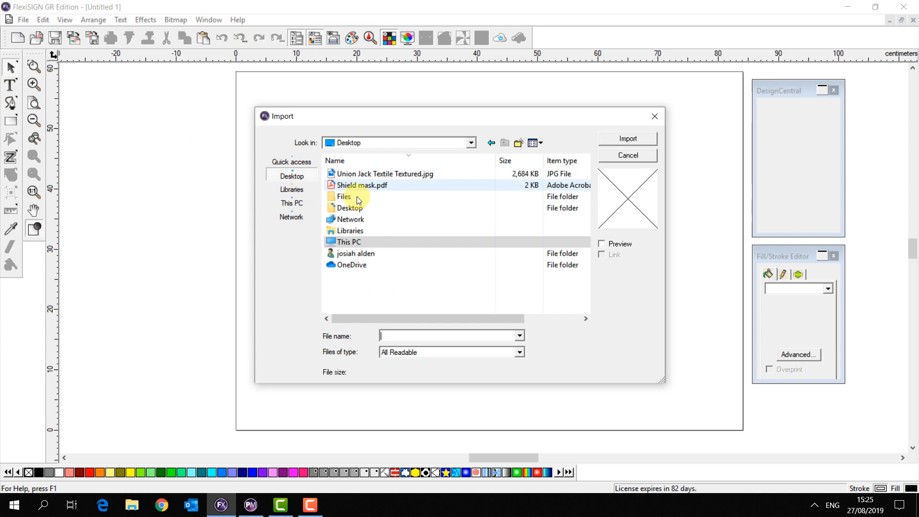
click(385, 174)
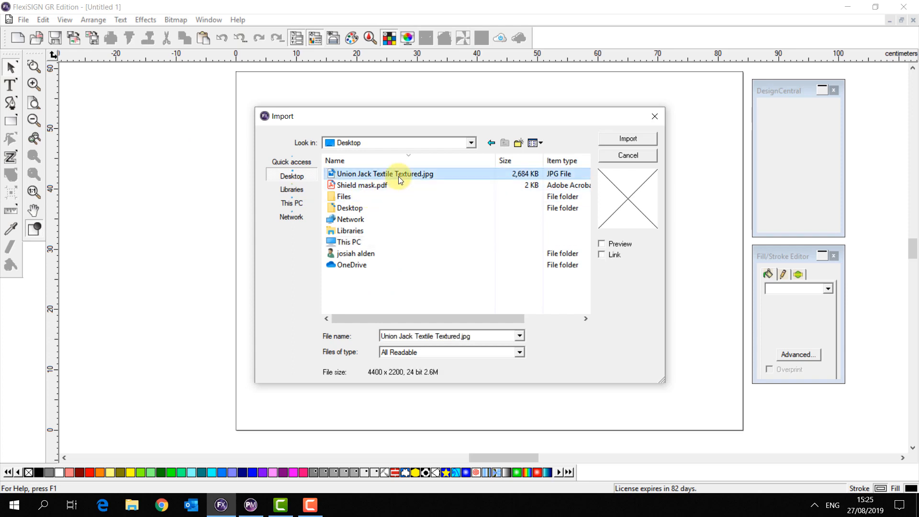
click(627, 139)
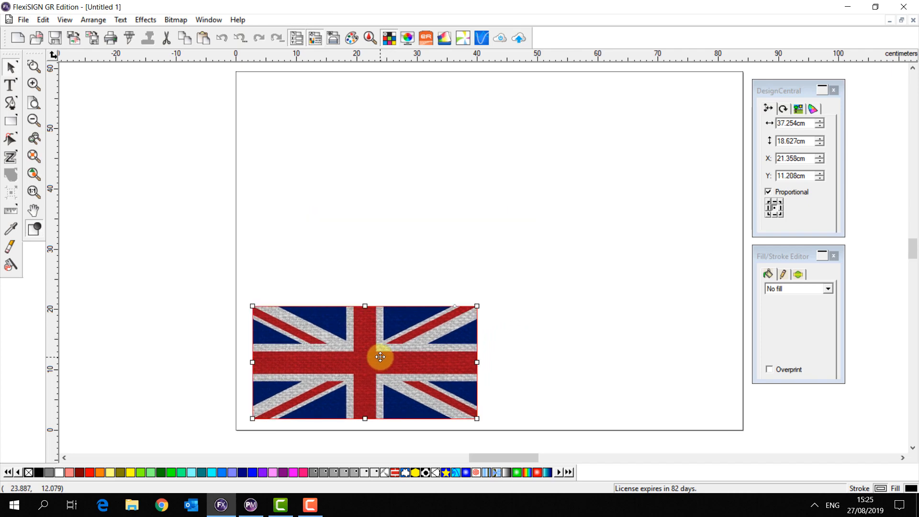
click(530, 288)
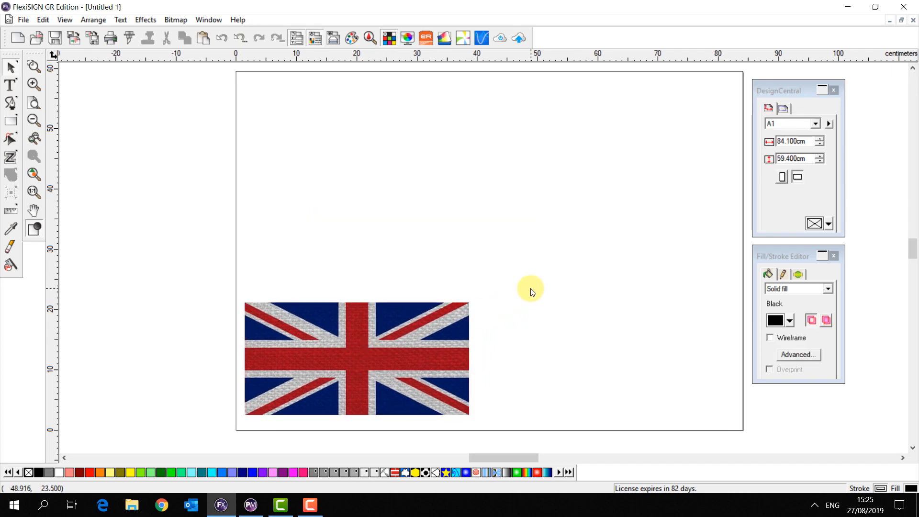
mouse_move(75, 46)
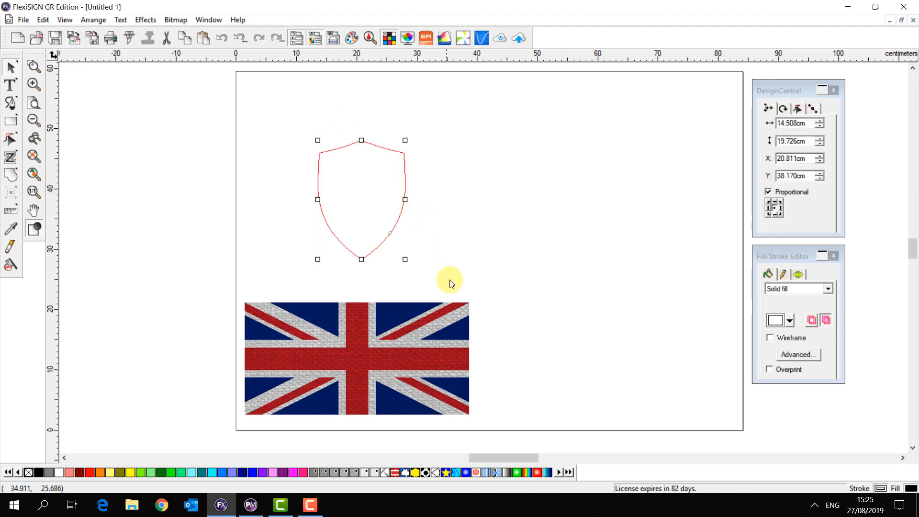
mouse_move(753, 311)
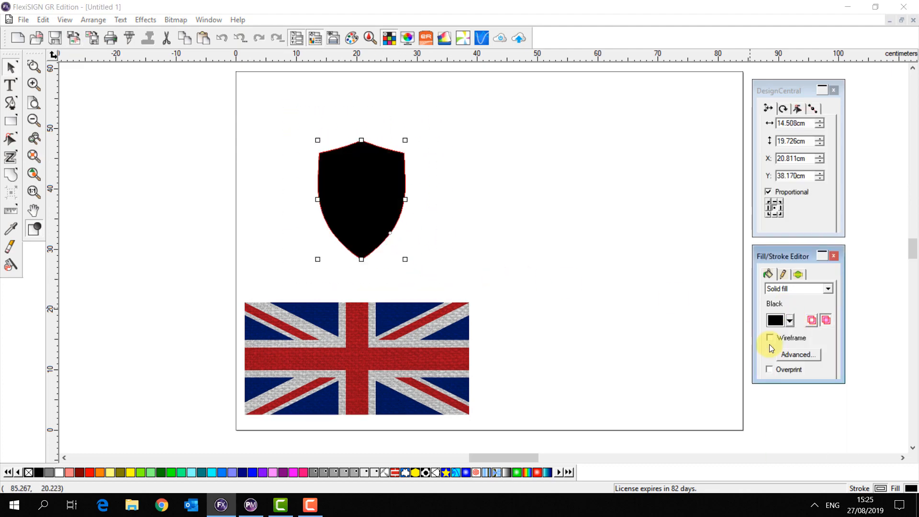
Step: Place the black Shield mask shape over the enlarged flag image
click(445, 232)
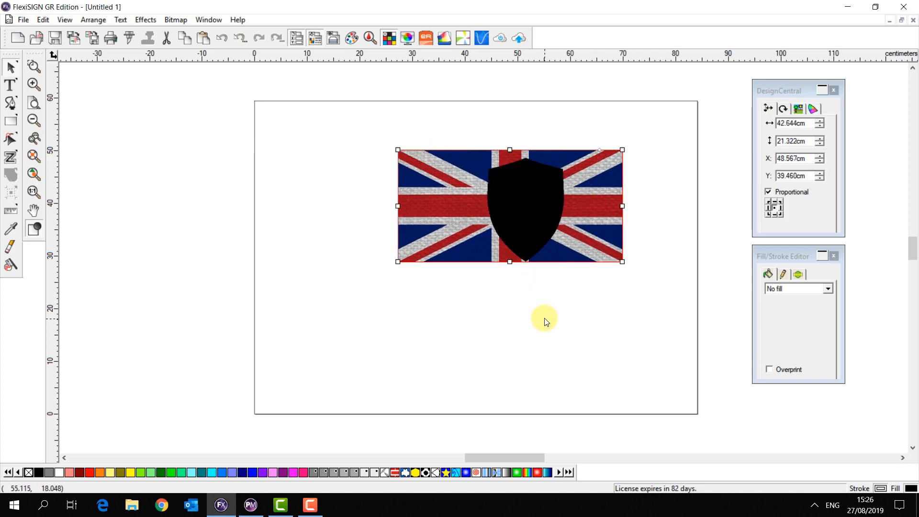
Step: Select flag and shield together and align them on Both Centers via Arrange > Align
click(475, 210)
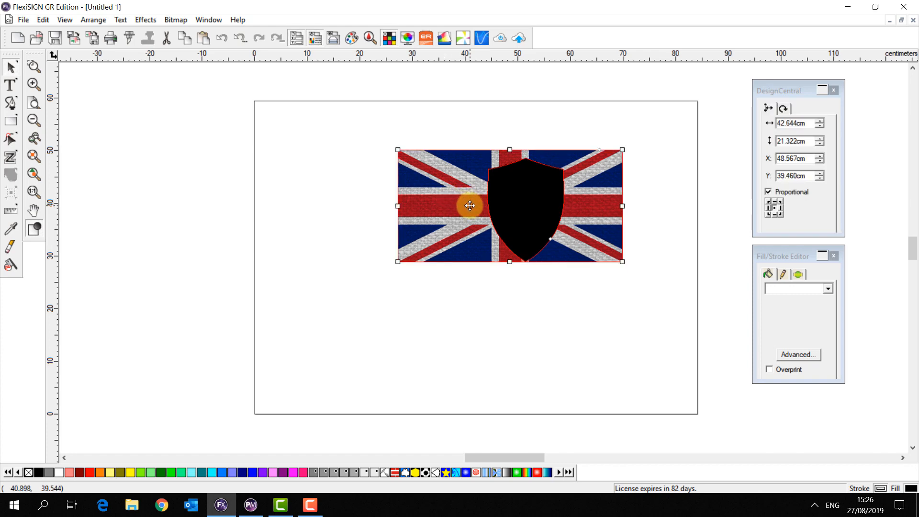
mouse_move(469, 205)
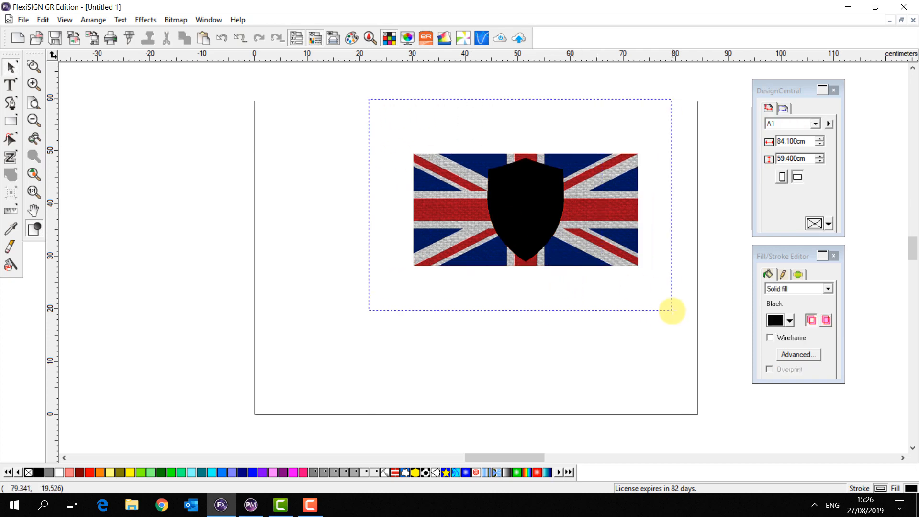
click(525, 210)
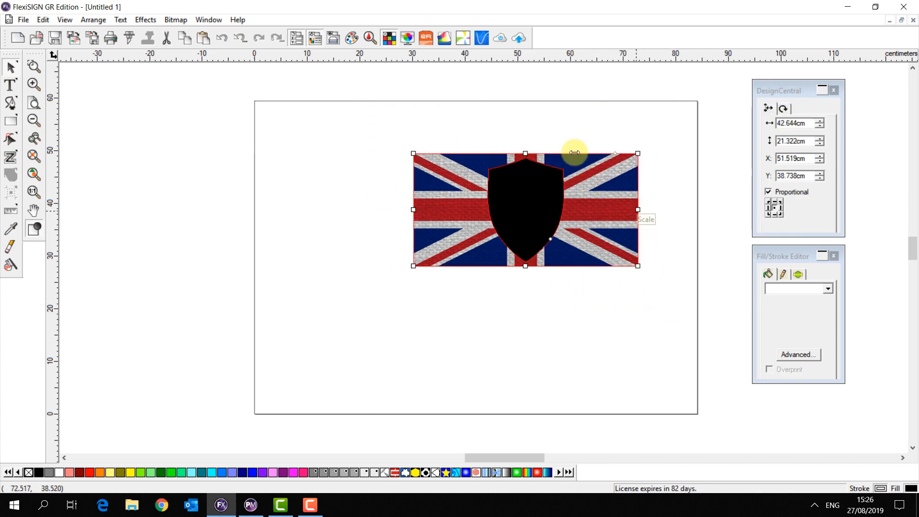
mouse_move(527, 117)
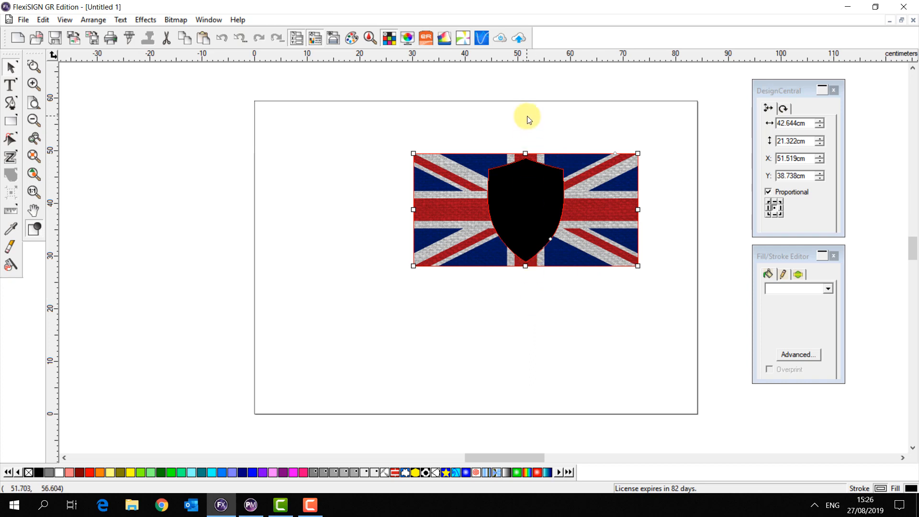
mouse_move(249, 133)
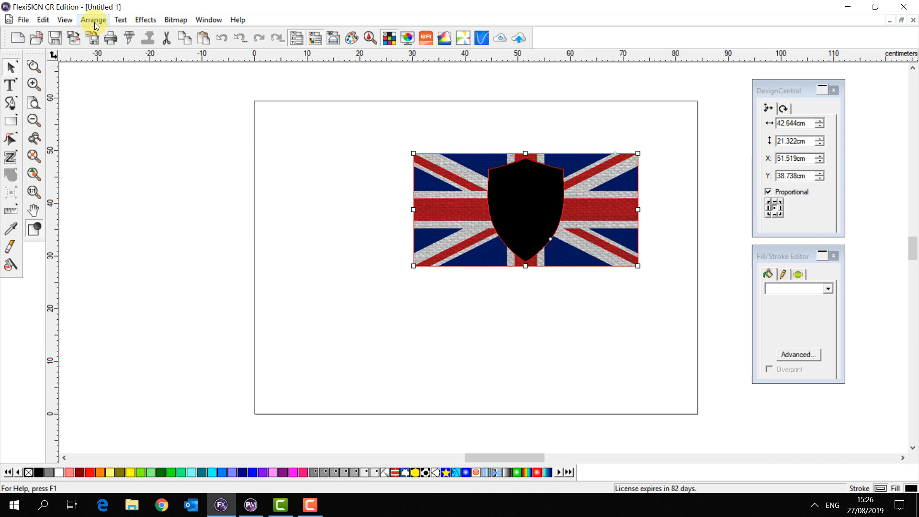
click(93, 19)
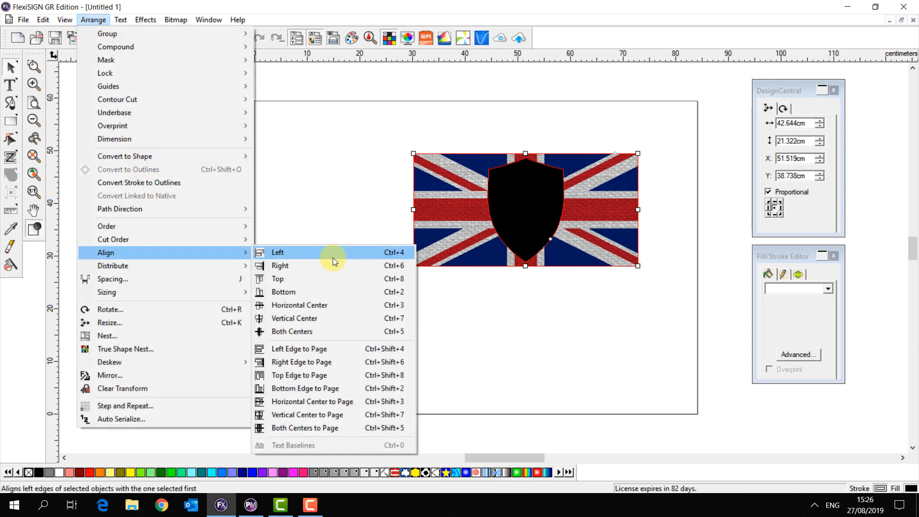
mouse_move(276, 333)
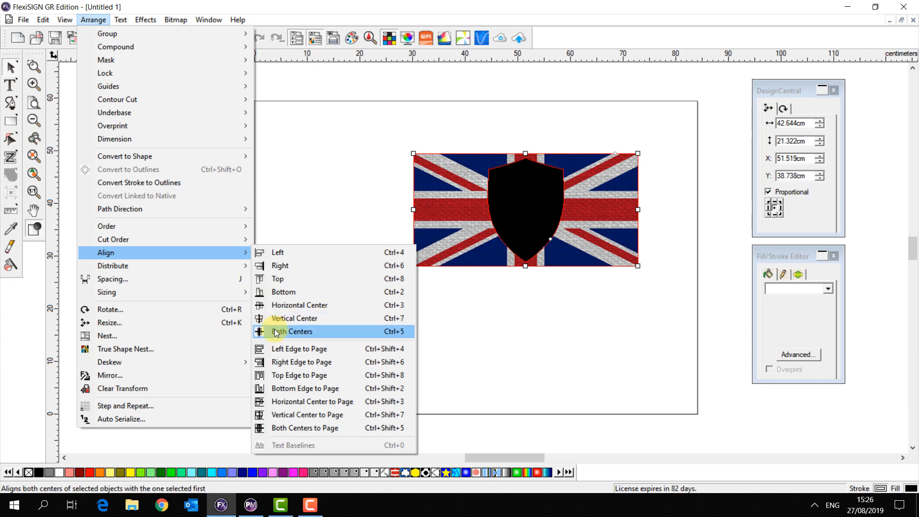
click(297, 331)
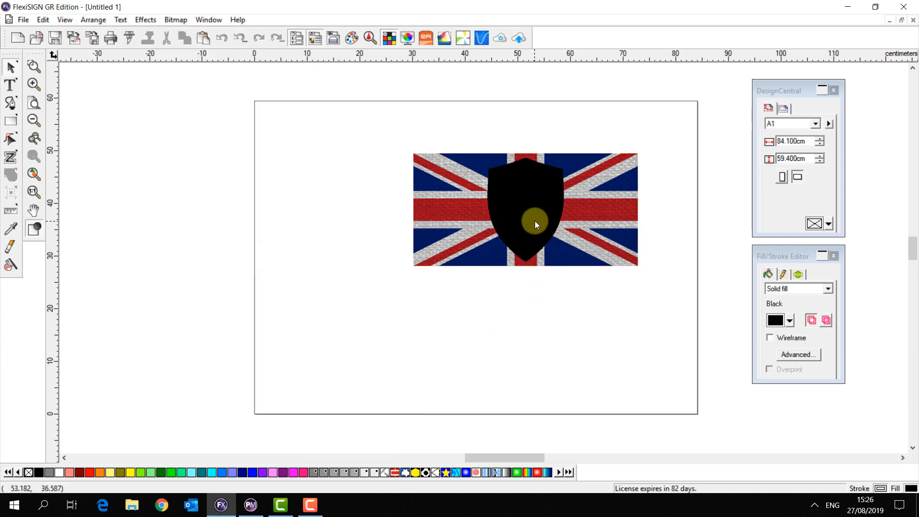
click(535, 224)
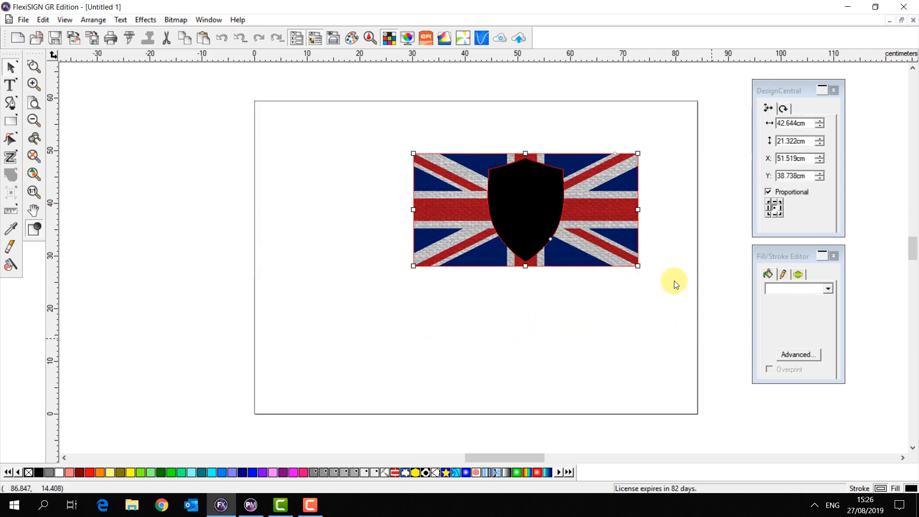
Step: Mask the flag into the shield outline from the right-click menu
right_click(525, 207)
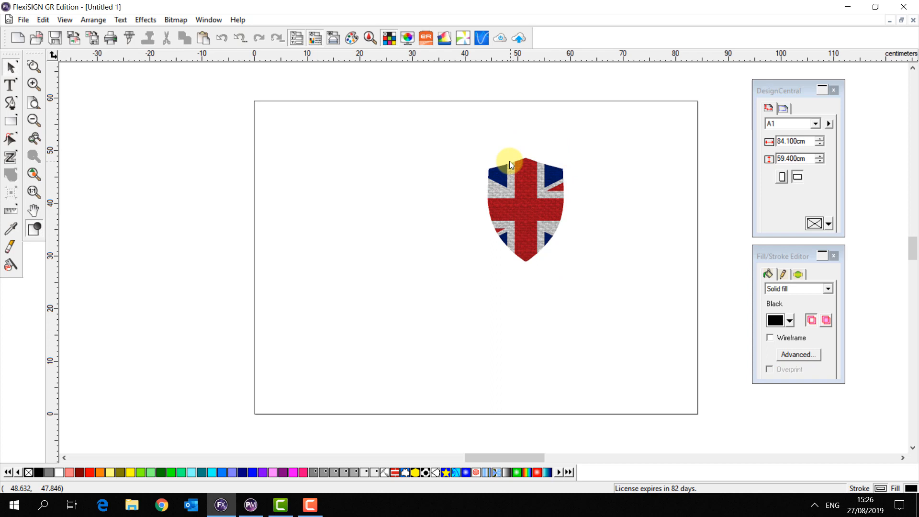
mouse_move(572, 298)
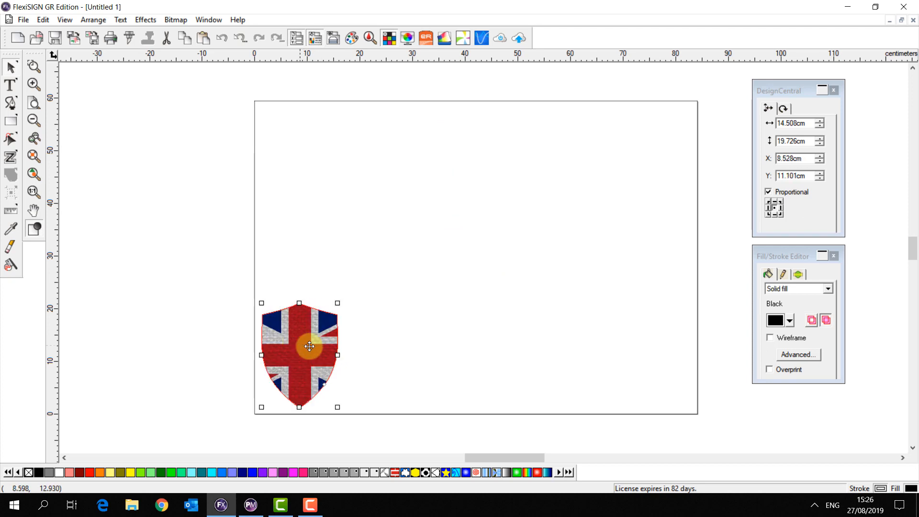
Step: Add a Contour cut line to the shield with a -0.050cm inset offset
click(144, 19)
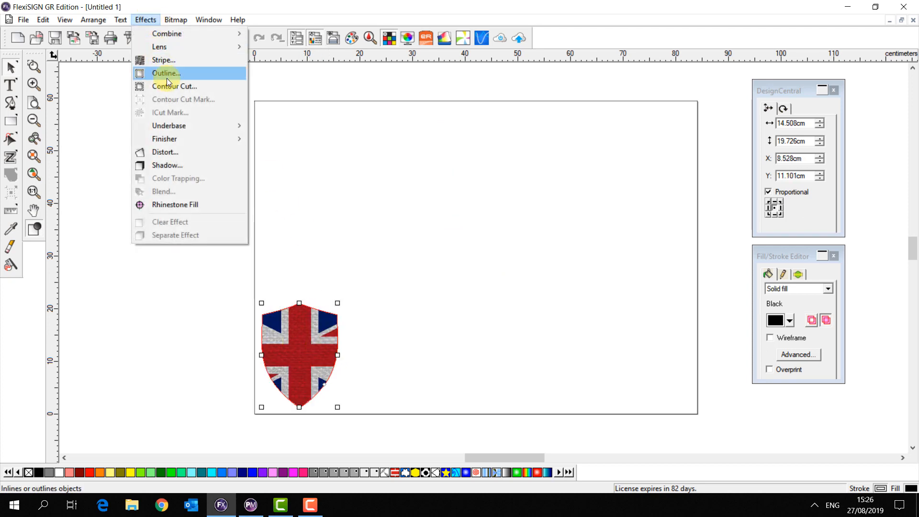
click(166, 72)
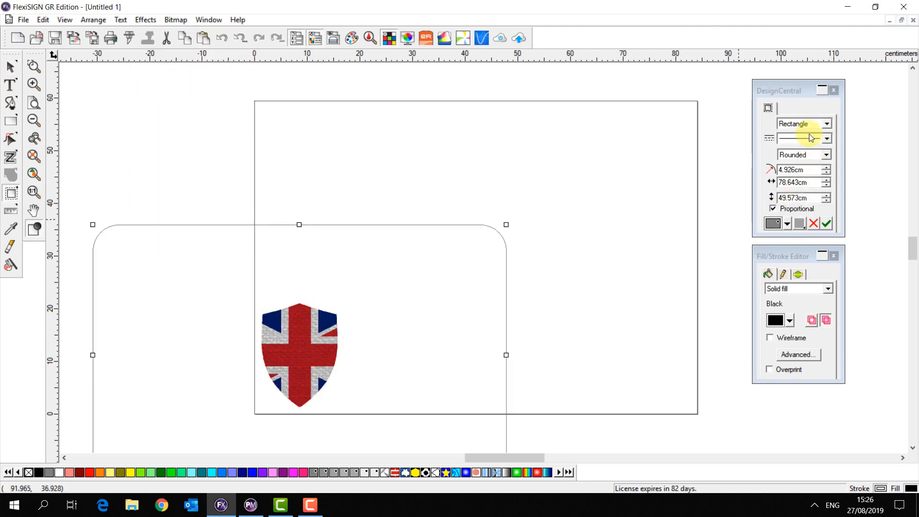
click(827, 124)
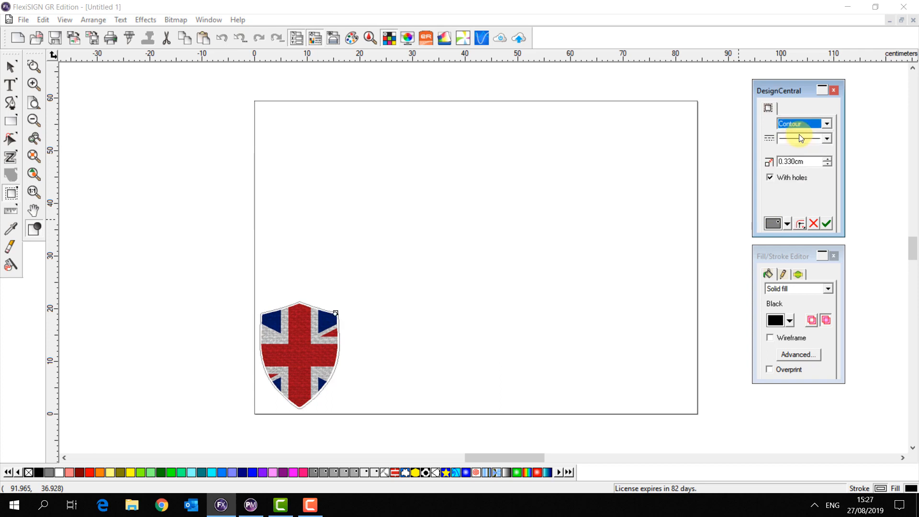
click(828, 159)
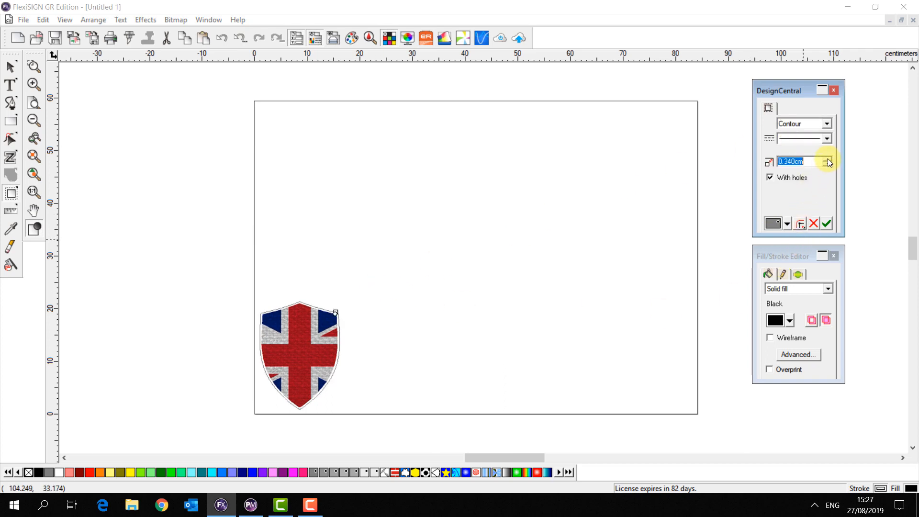
click(827, 159)
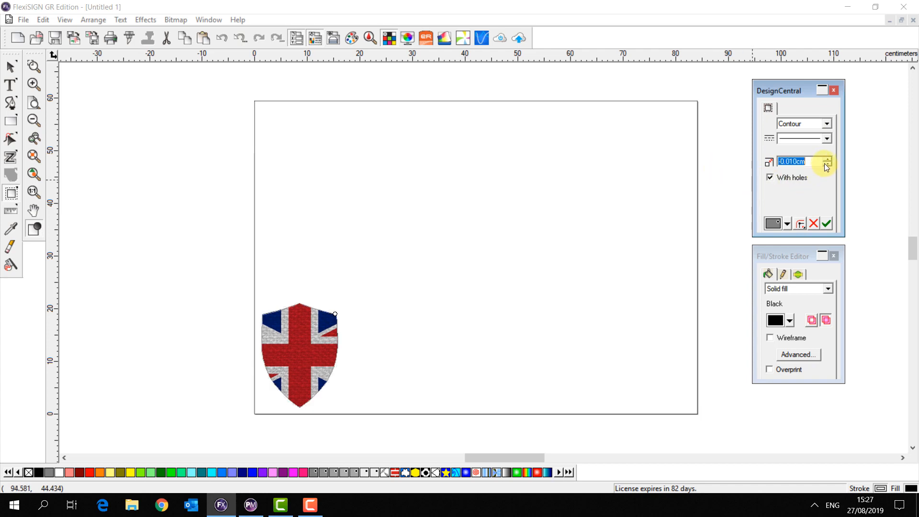
click(826, 163)
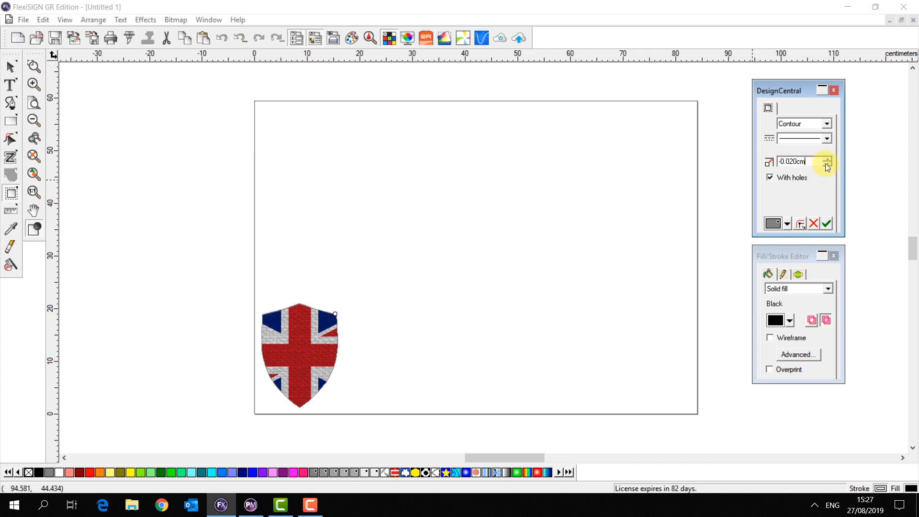
click(827, 165)
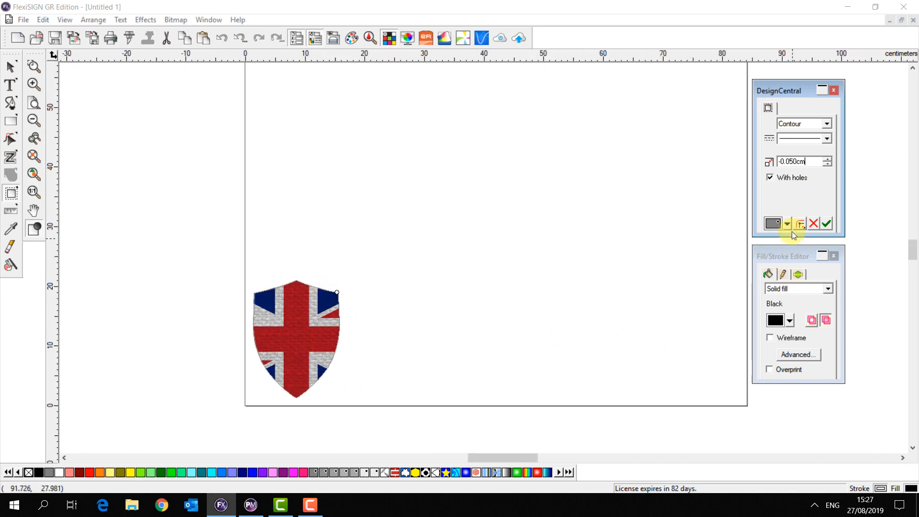
Step: Choose a cut line colour and apply the contour cut to the shield
click(787, 224)
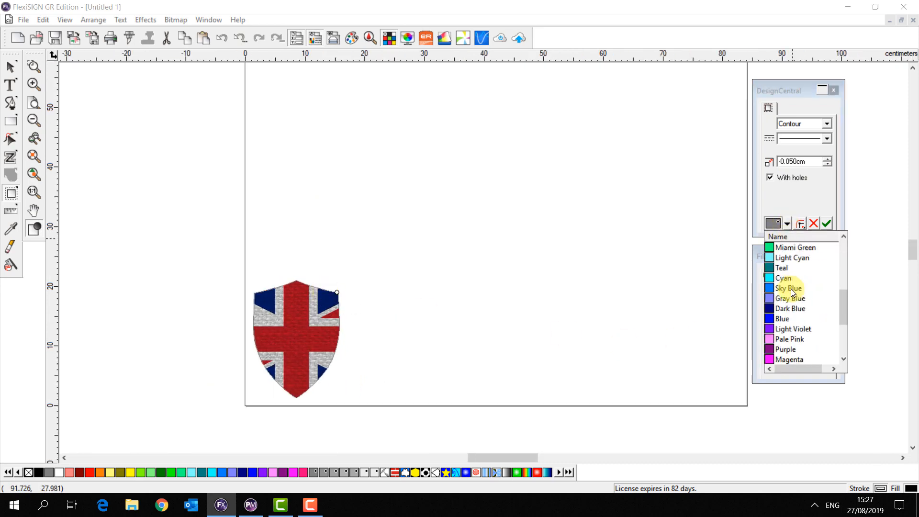
click(827, 223)
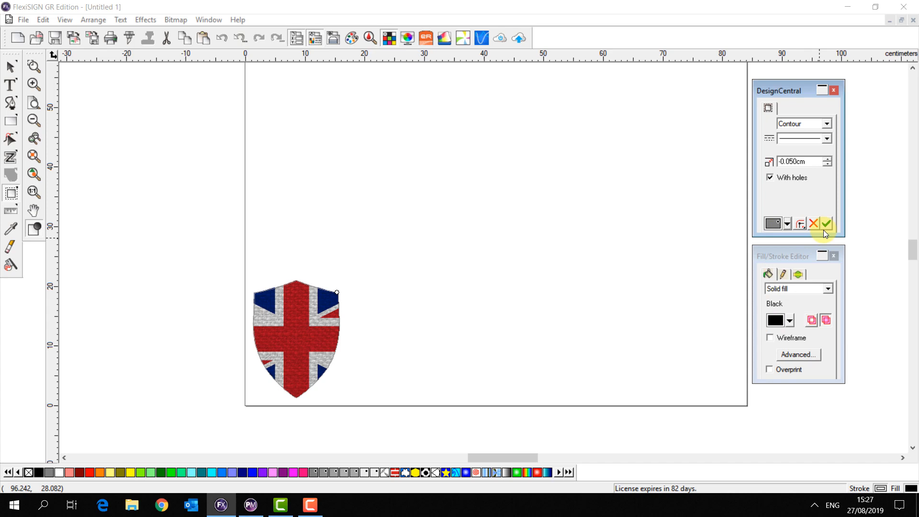
click(826, 223)
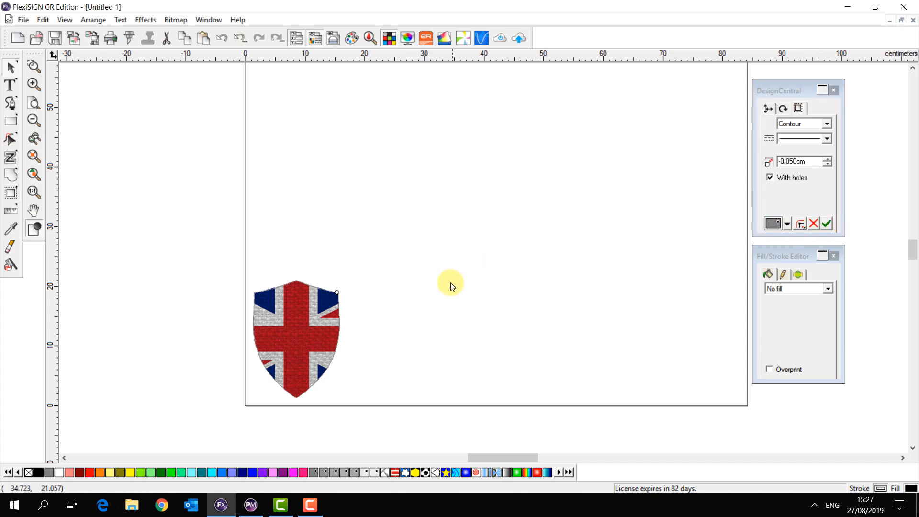
click(296, 337)
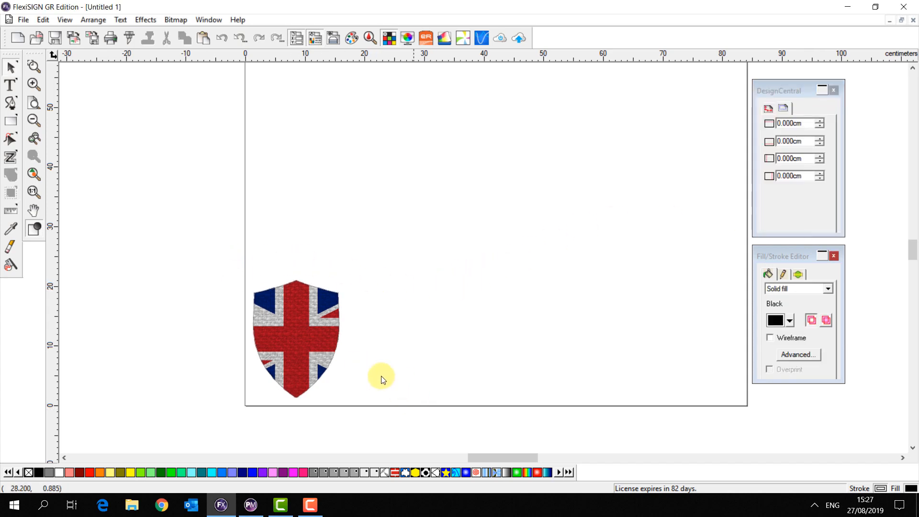
Step: Change the shield's cut line to a Rectangle with Rounded corners and apply it
click(296, 338)
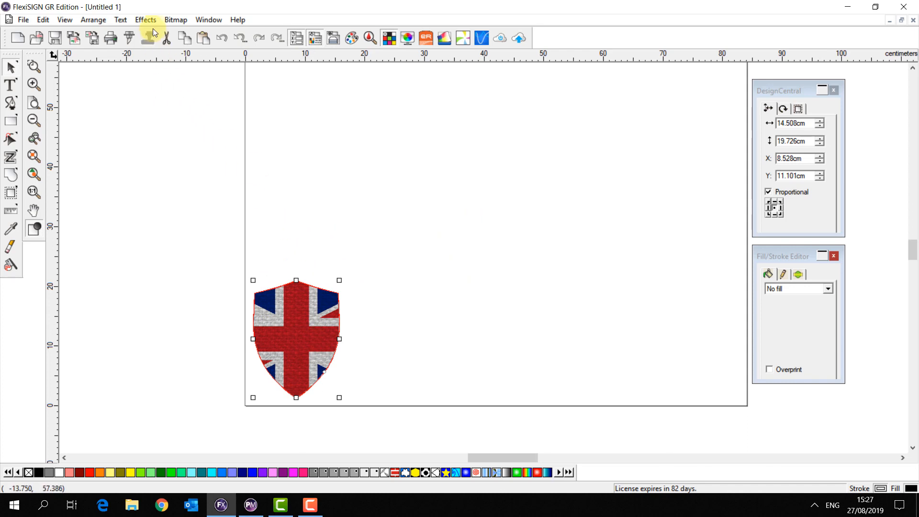
click(145, 19)
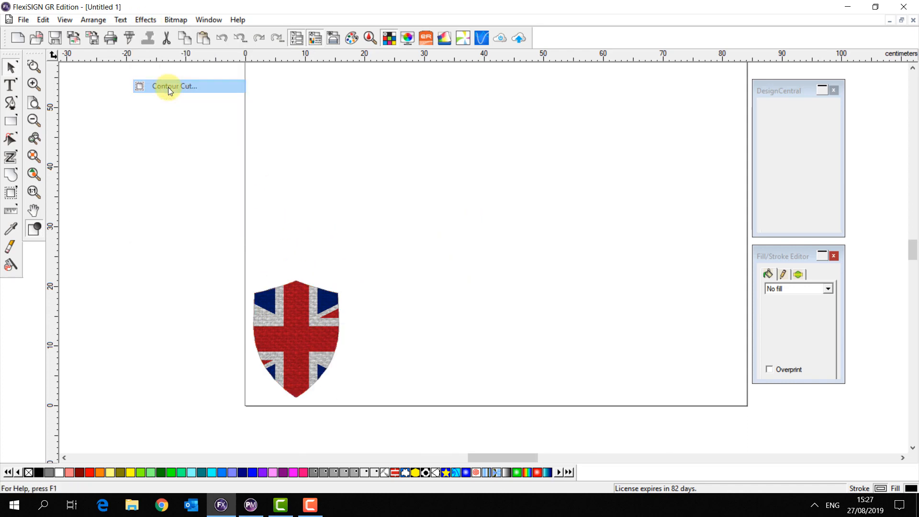
click(173, 87)
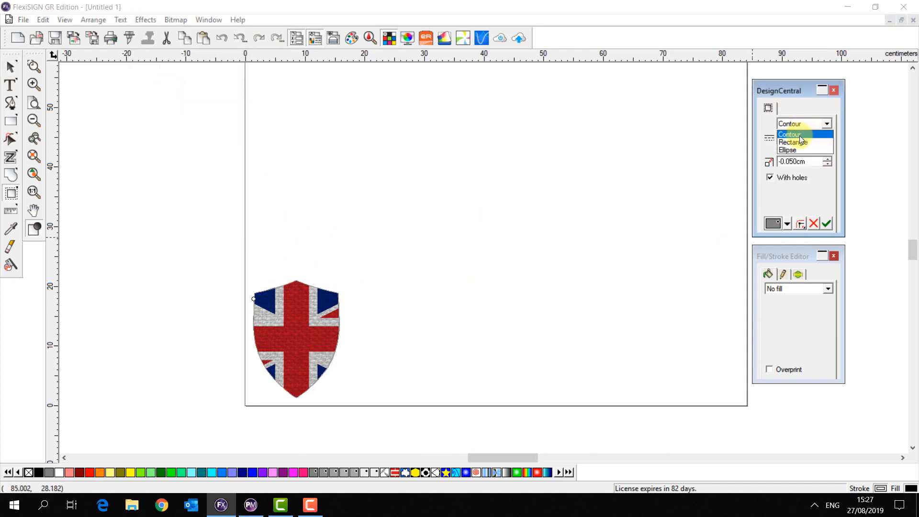
click(793, 142)
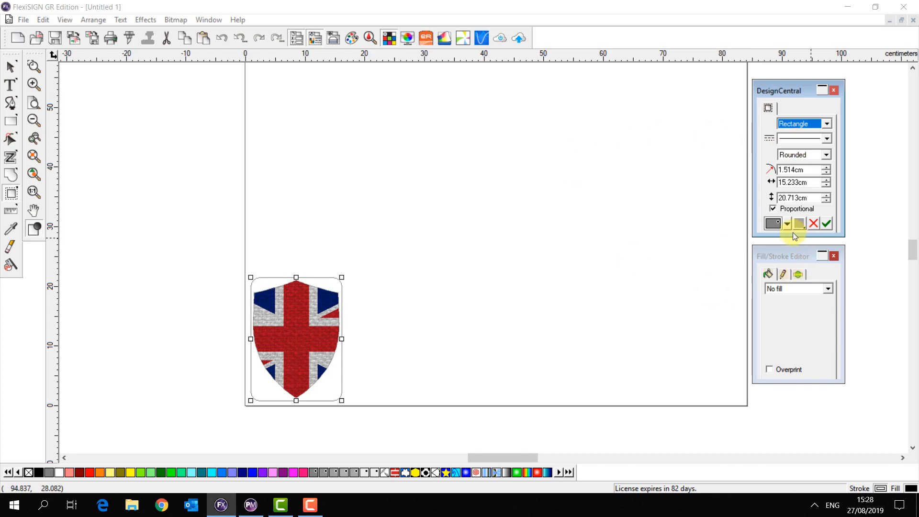
click(788, 223)
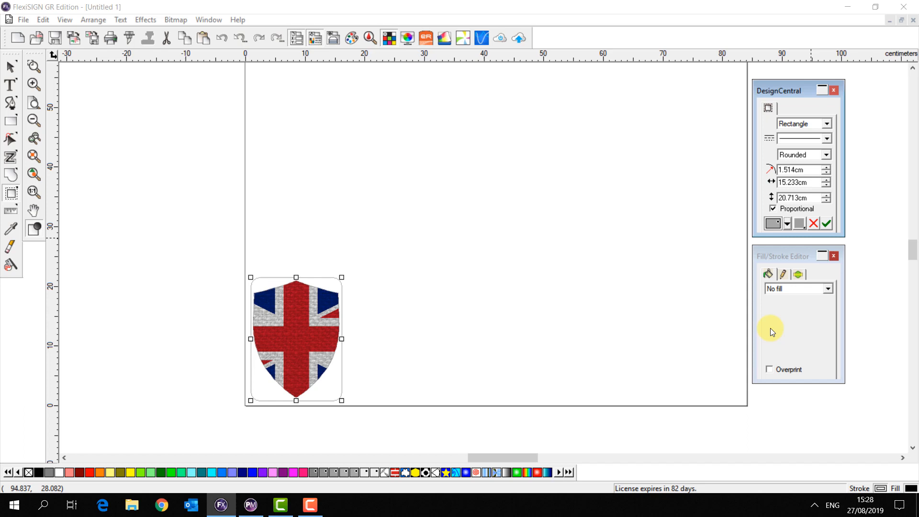
mouse_move(767, 327)
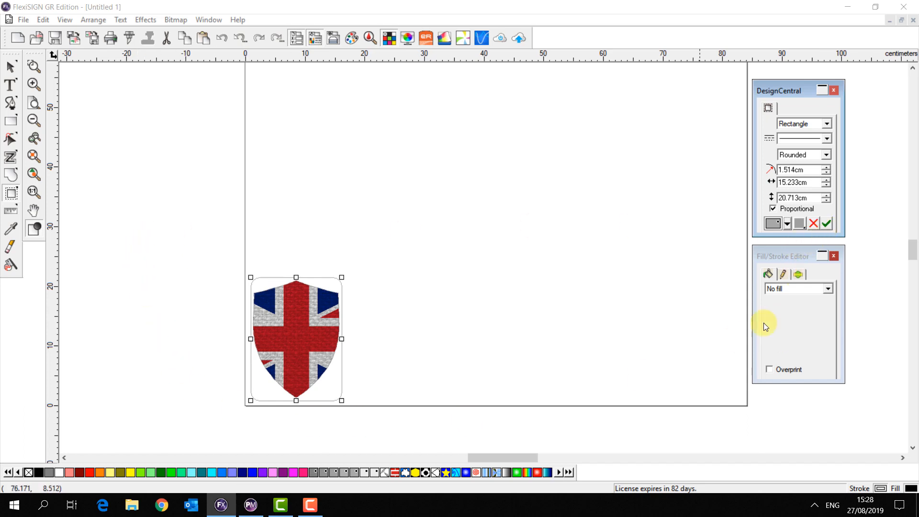
mouse_move(827, 223)
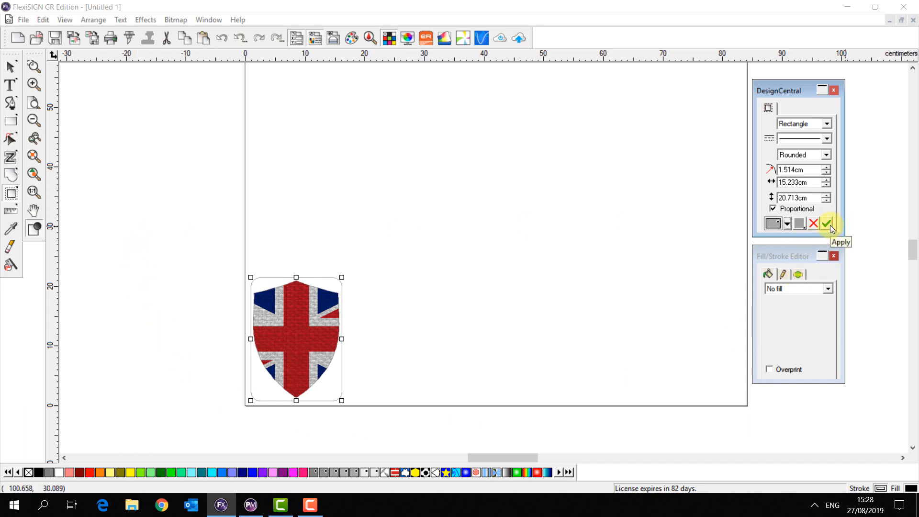
click(826, 223)
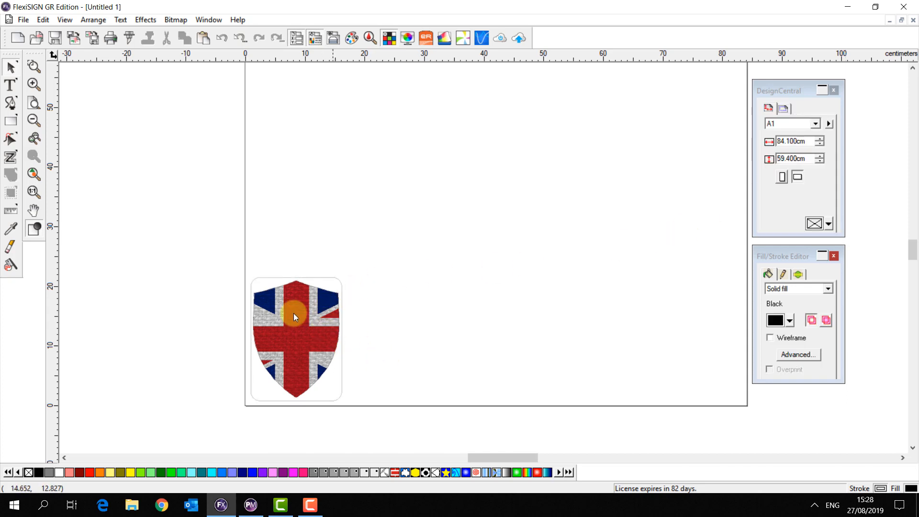
Step: Select the shield with its cut line ready for arranging copies
click(295, 317)
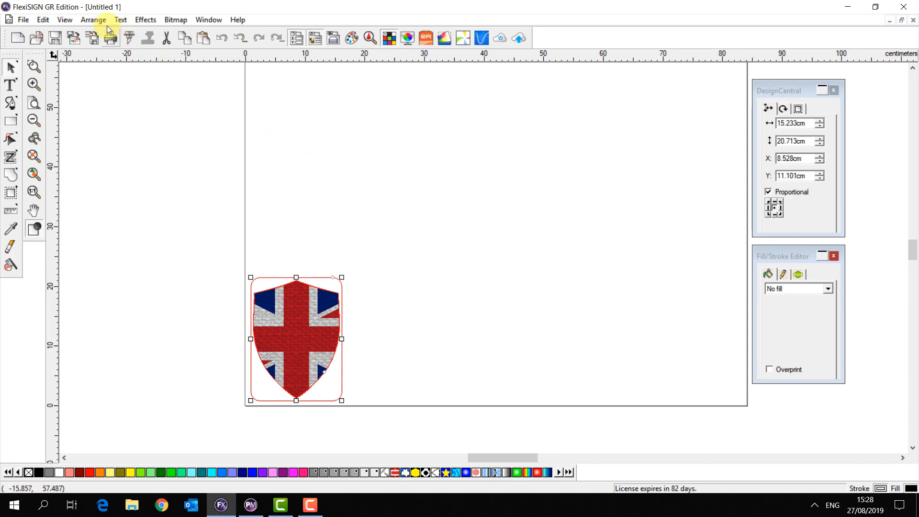
click(93, 19)
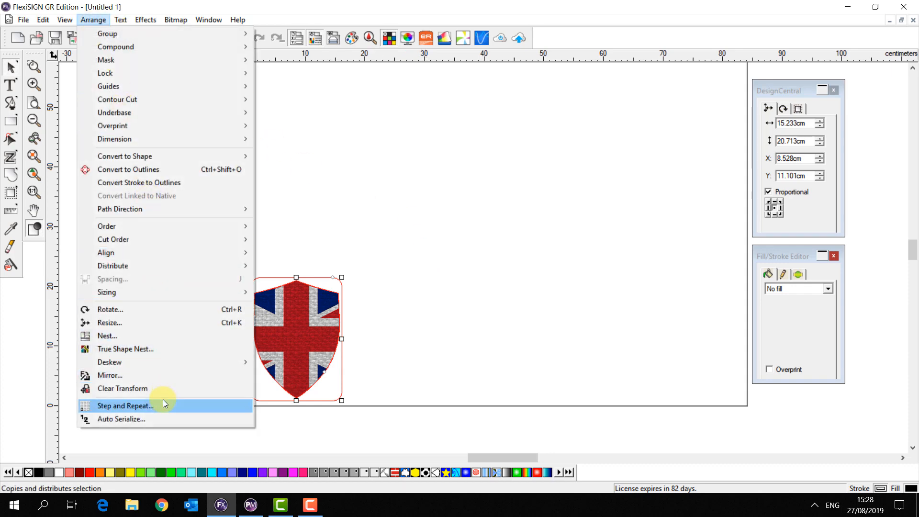
Step: Step and Repeat the shield into a 5-column, 3-row grid of fifteen
click(124, 406)
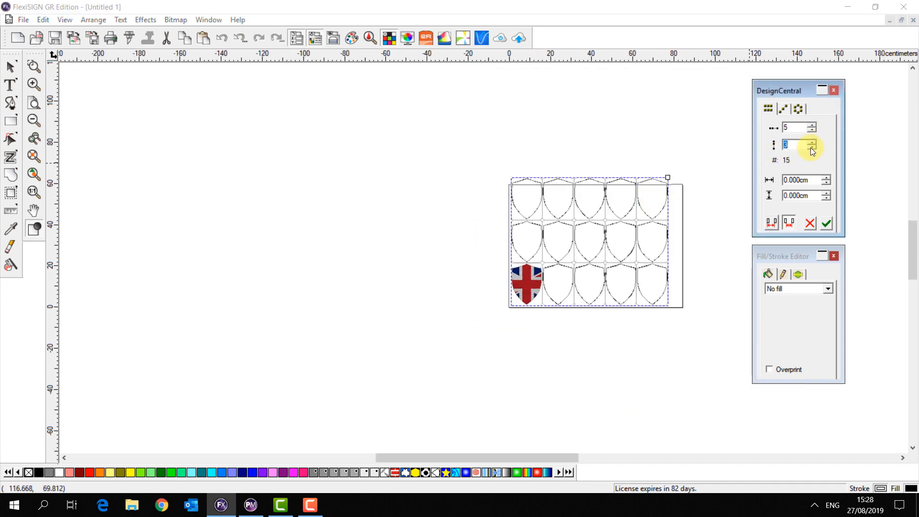
click(827, 223)
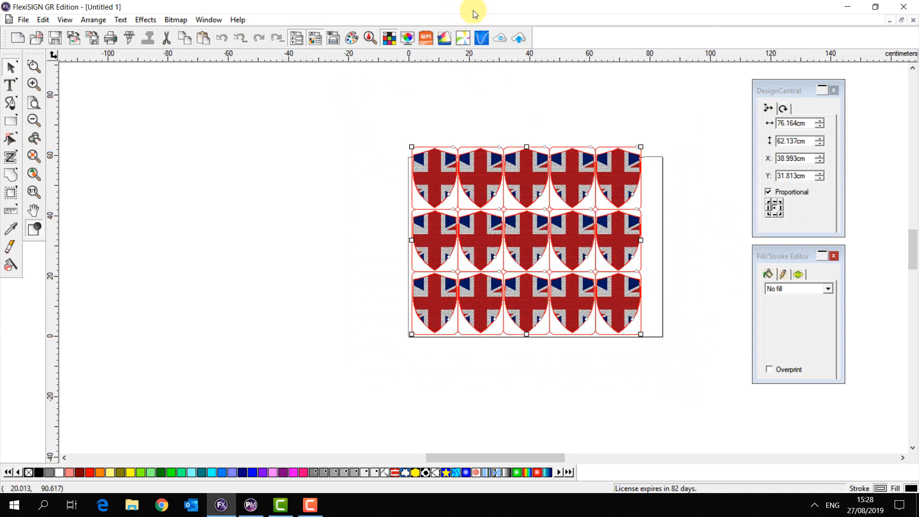
Step: Send the shields to VersaWorks as 'Shield' with contour cut paths, VG-640 printer, Queue D
click(481, 37)
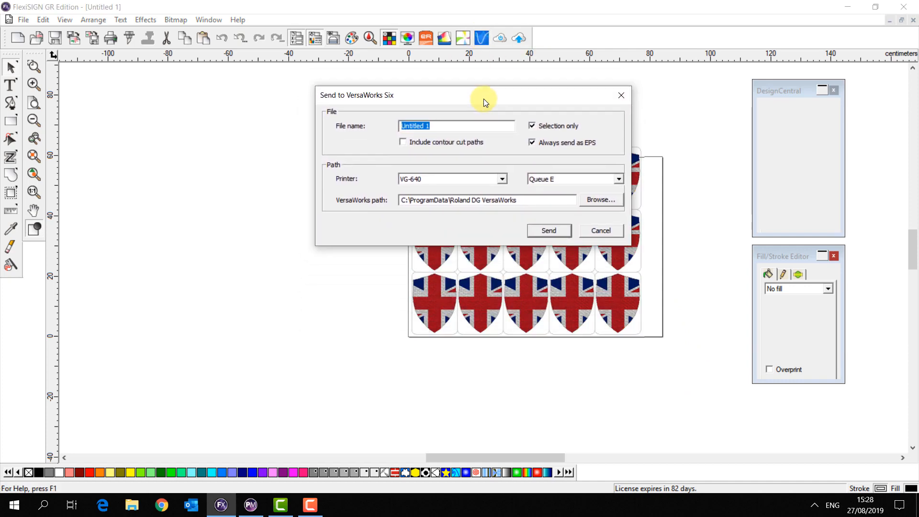
mouse_move(374, 127)
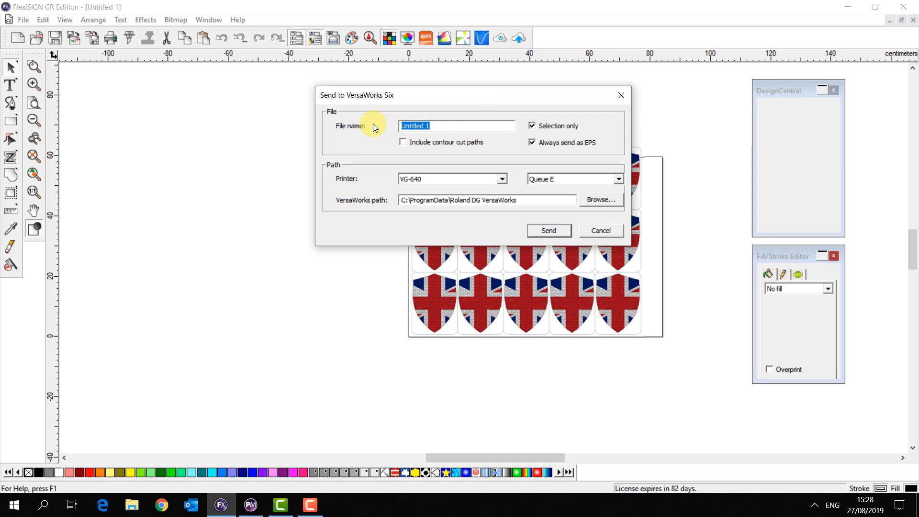
text(Shield)
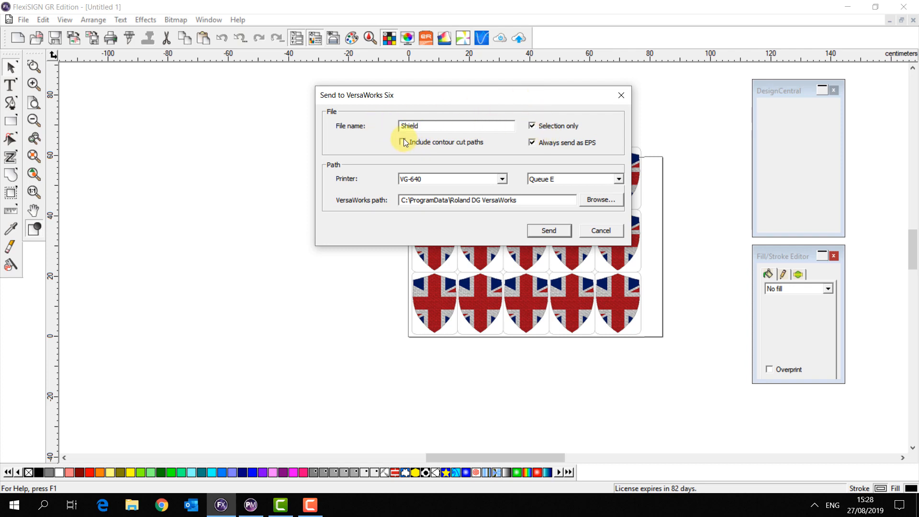
click(501, 179)
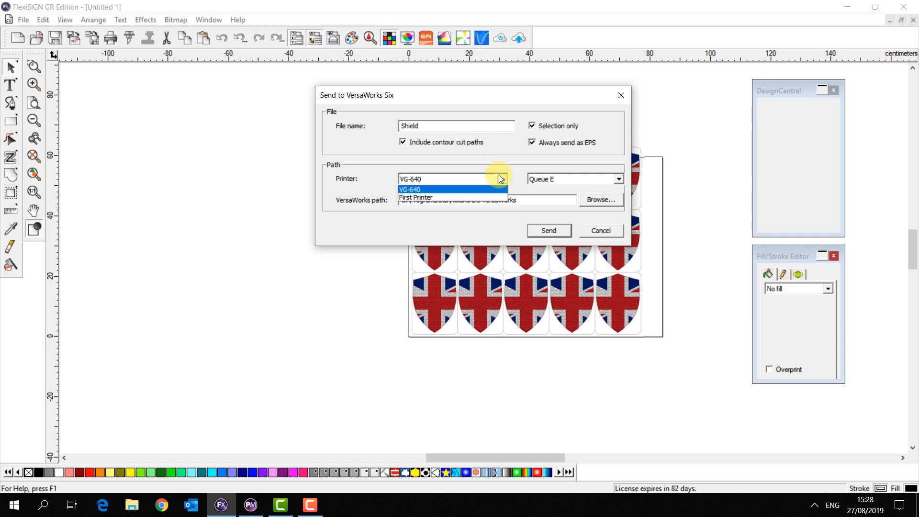
click(411, 188)
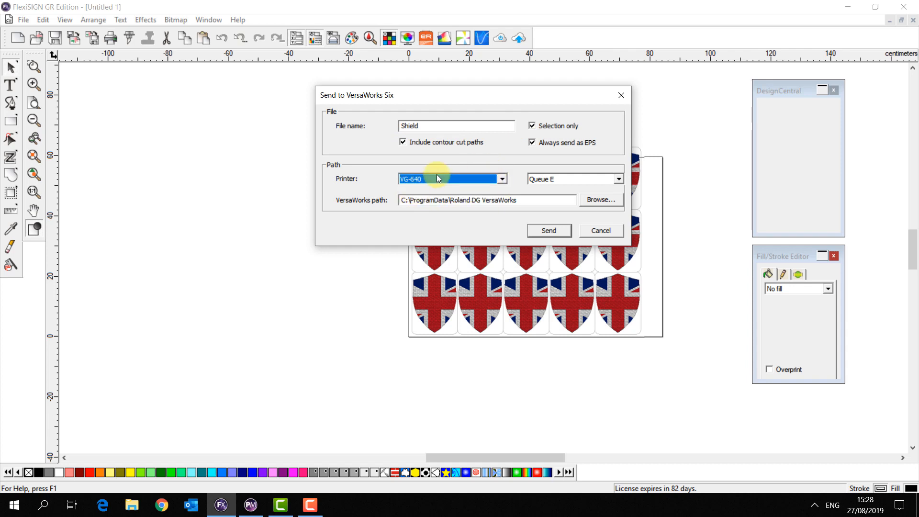
click(618, 179)
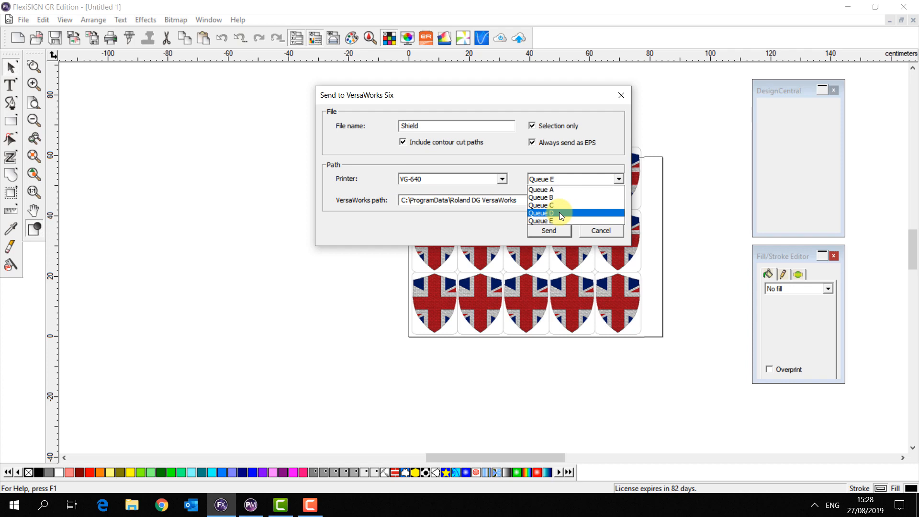
click(541, 213)
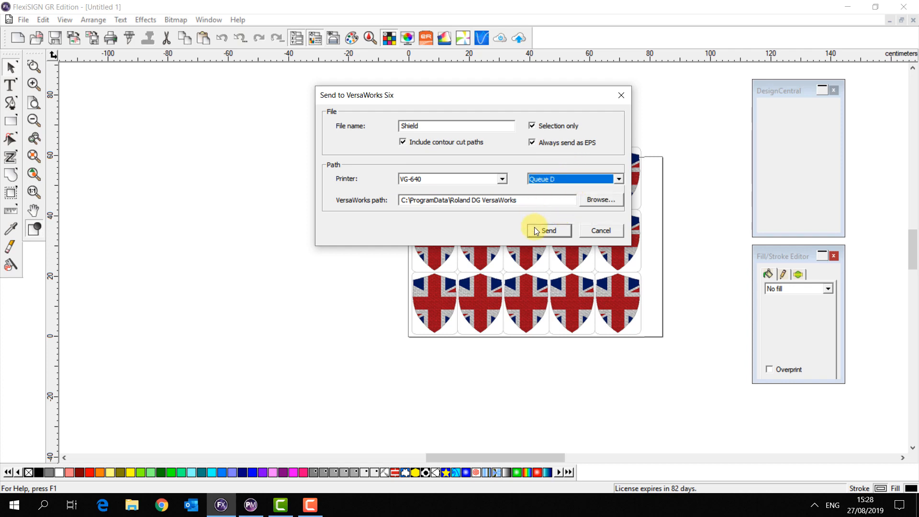
click(547, 231)
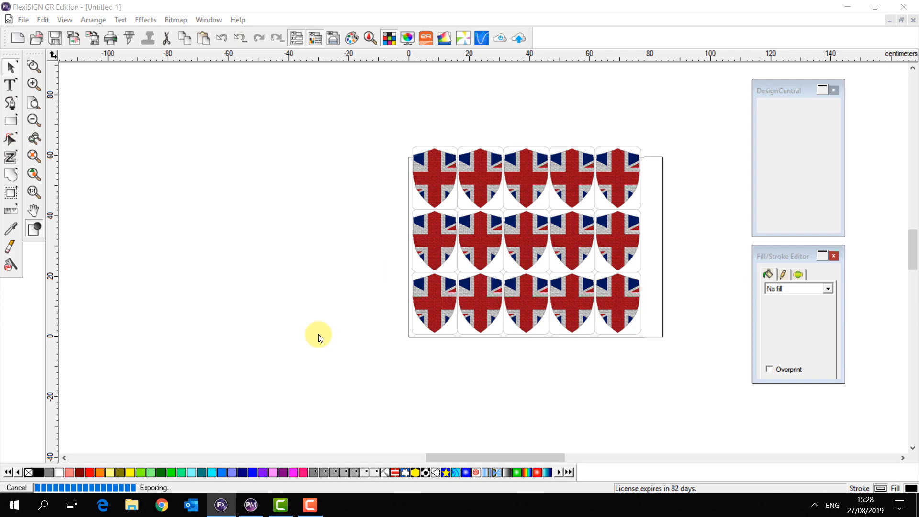
Step: In VersaWorks, view the Shield.eps job's Cut Controls showing Print & Cut mode
click(339, 504)
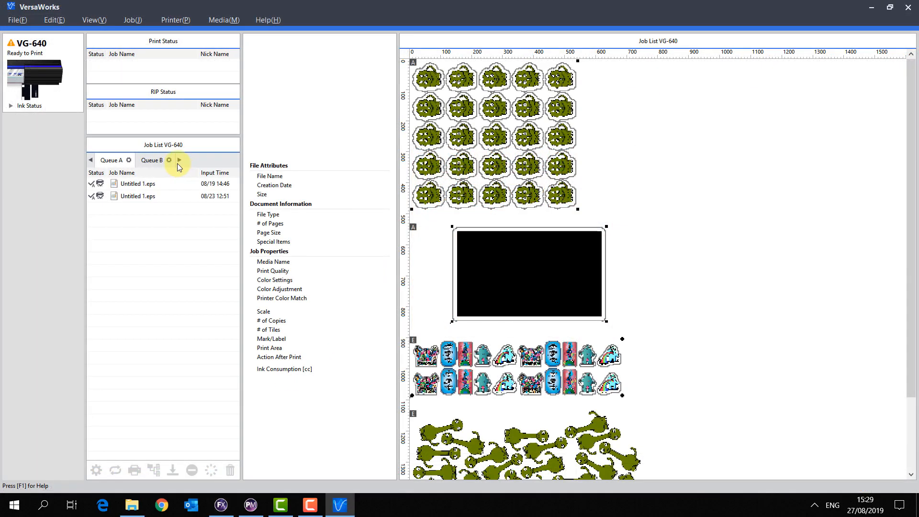
click(179, 160)
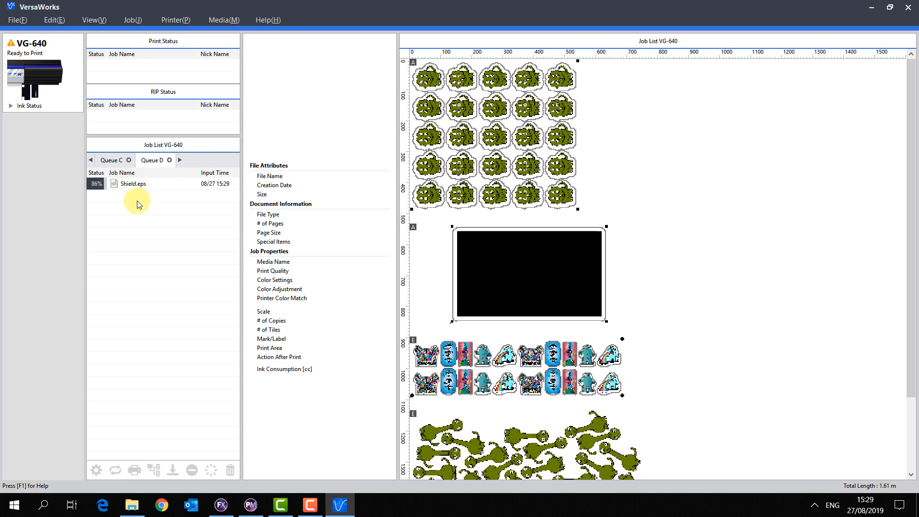
click(134, 184)
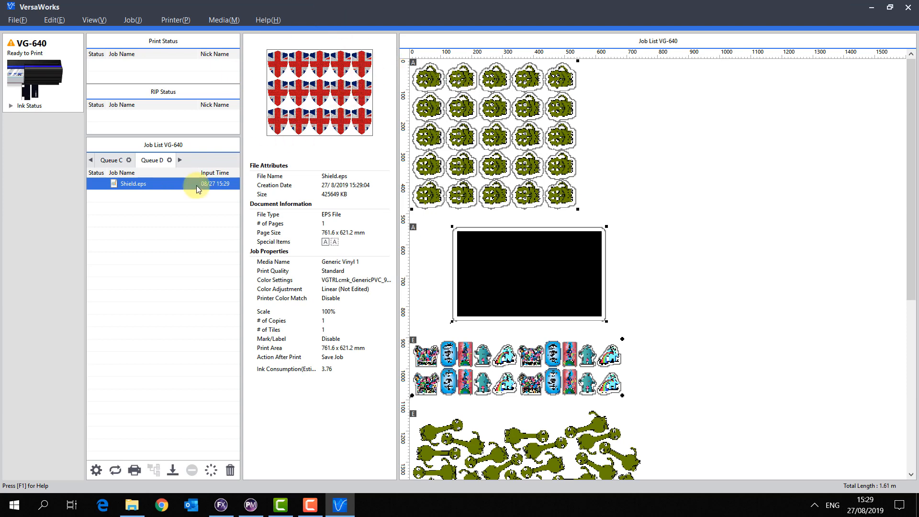
double_click(132, 183)
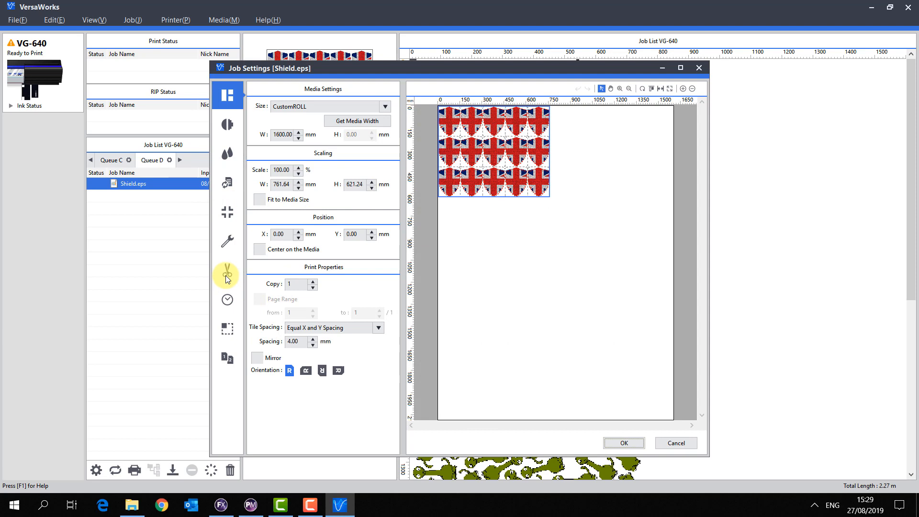
click(226, 270)
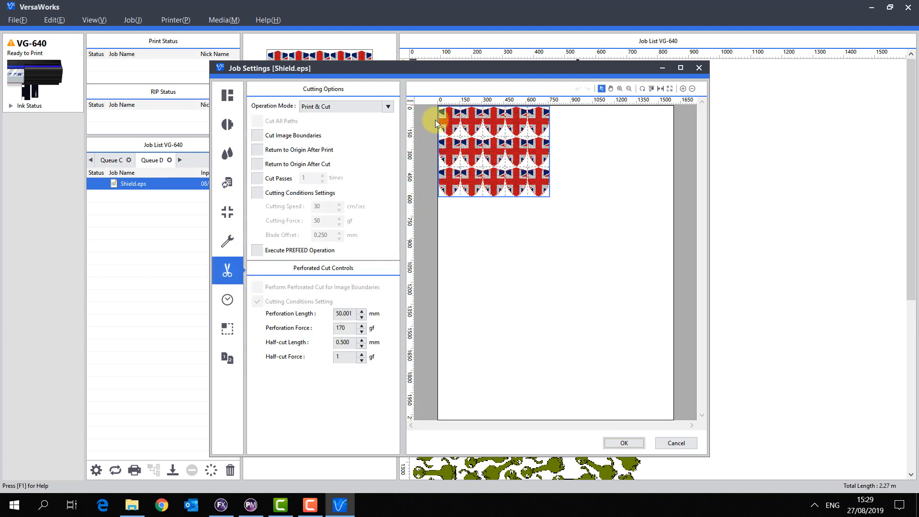
mouse_move(271, 126)
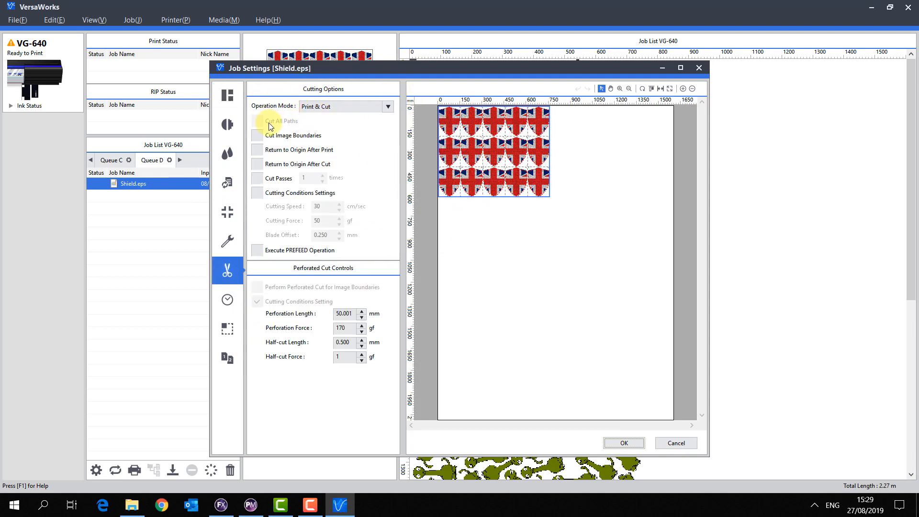
mouse_move(620, 401)
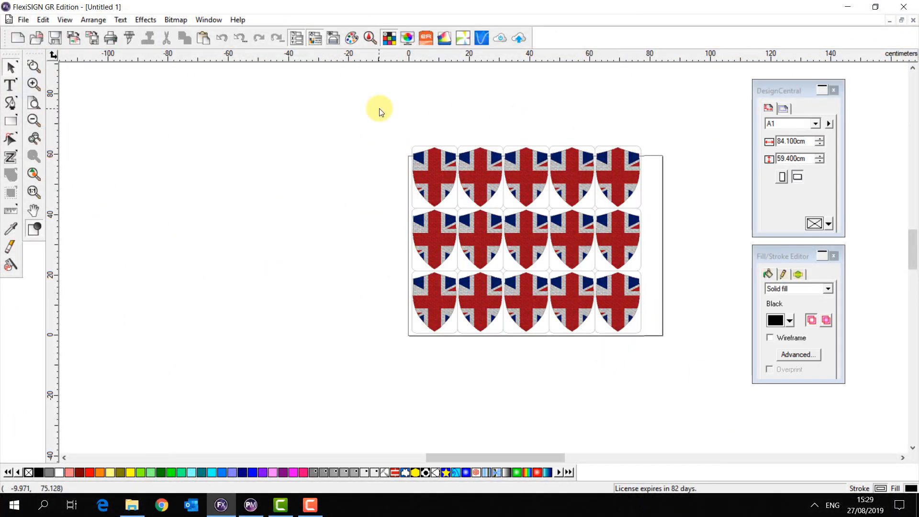
mouse_move(482, 38)
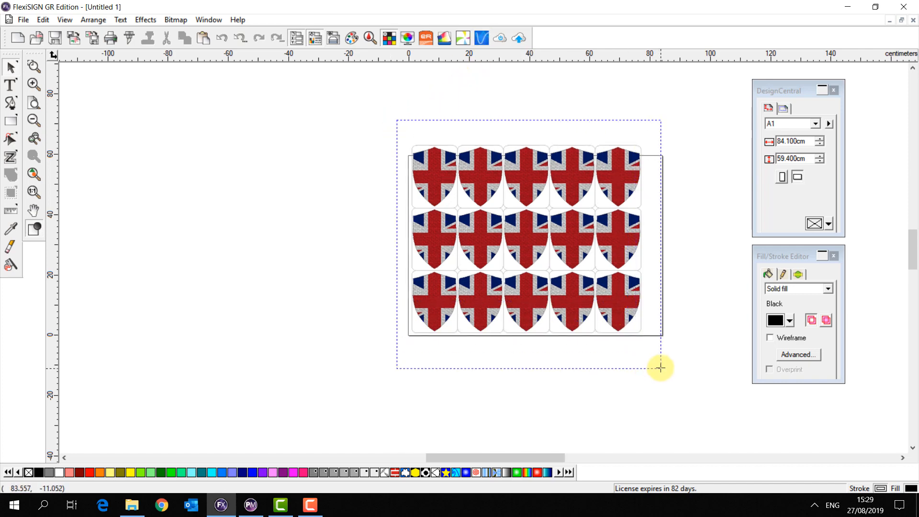
Step: Give all fifteen shields a Contour Cut with the Roland GR preset
click(526, 240)
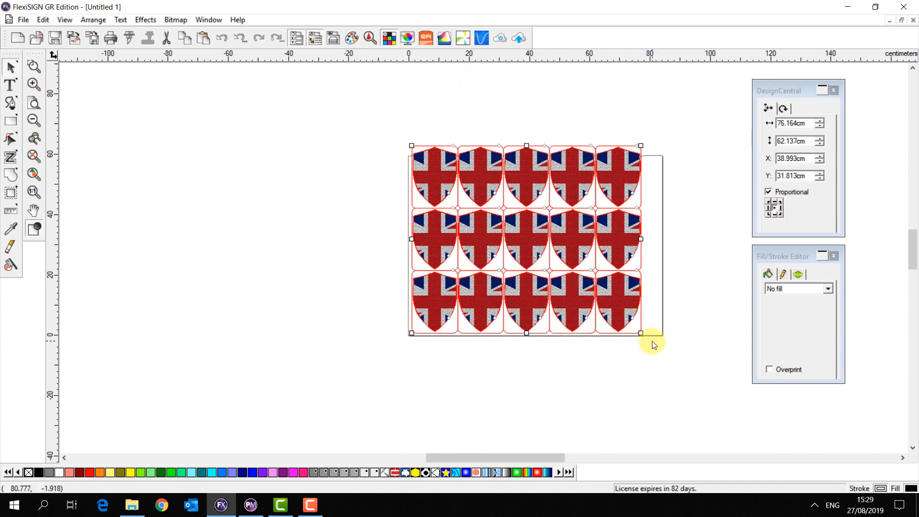
mouse_move(645, 344)
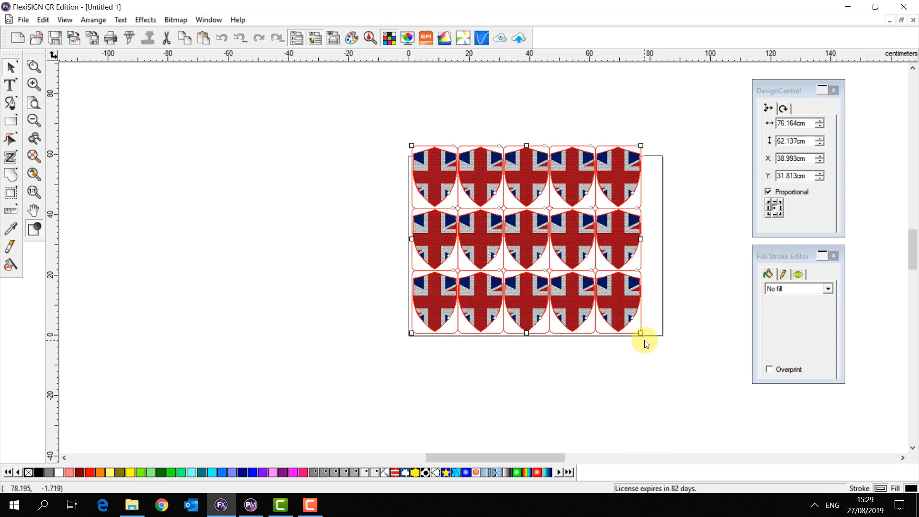
mouse_move(145, 19)
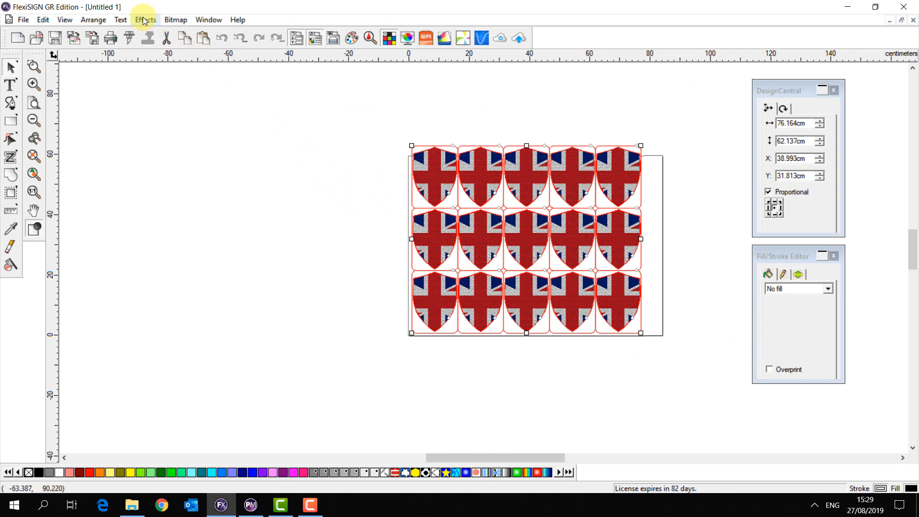
click(145, 19)
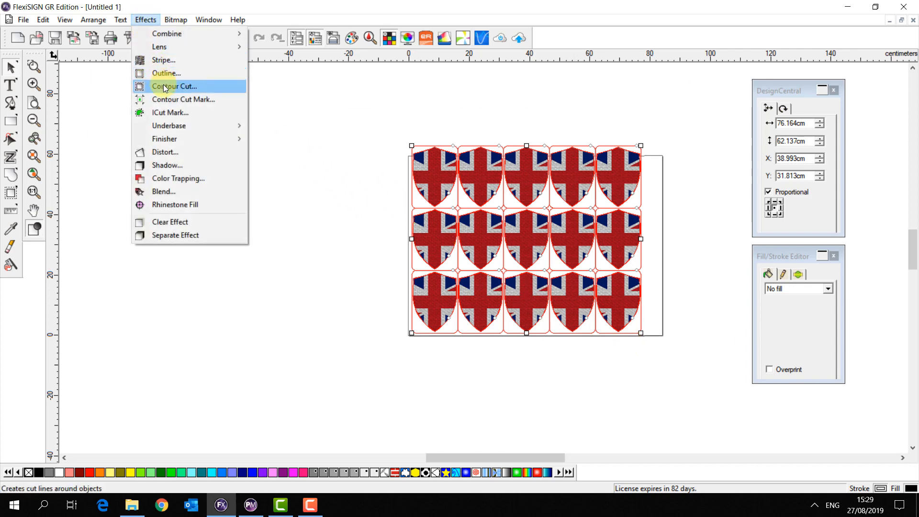
click(173, 86)
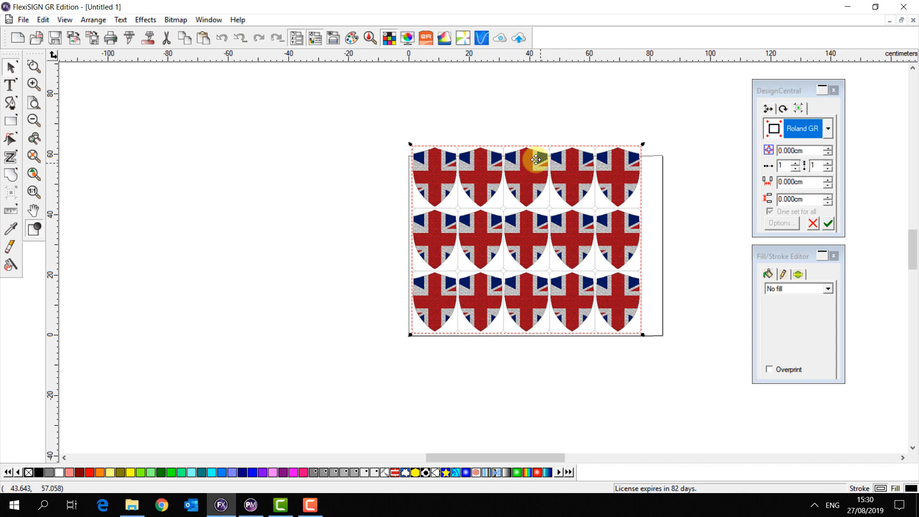
click(518, 37)
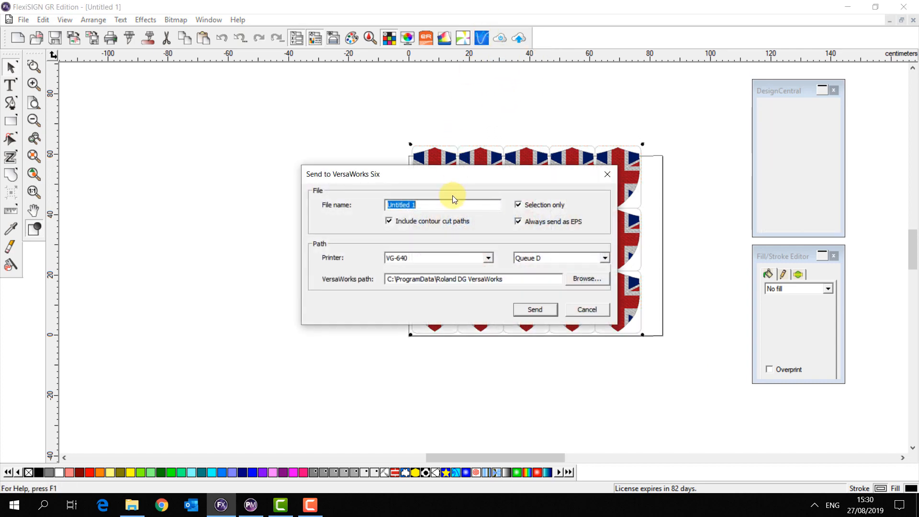
Step: Send the job to VersaWorks Queue A named 'Cut on GR' with contour cut paths included
text(C)
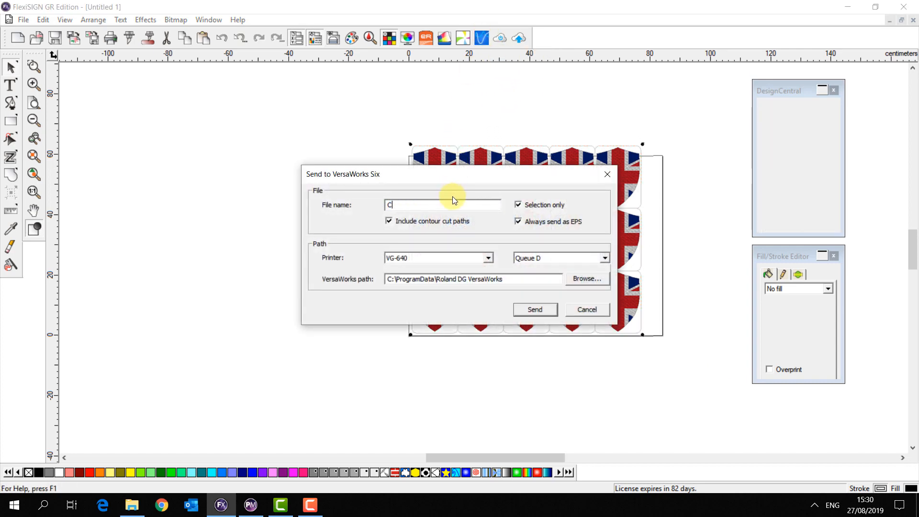
text(ut on GR)
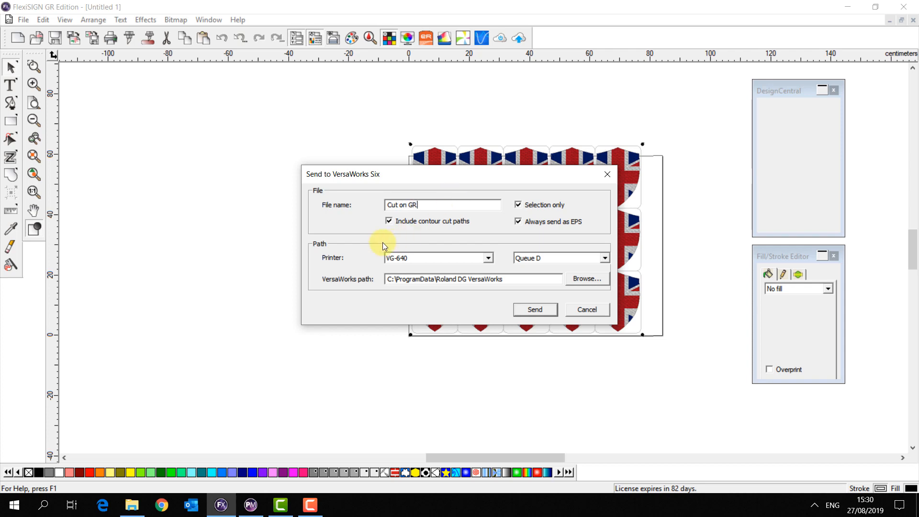
mouse_move(440, 225)
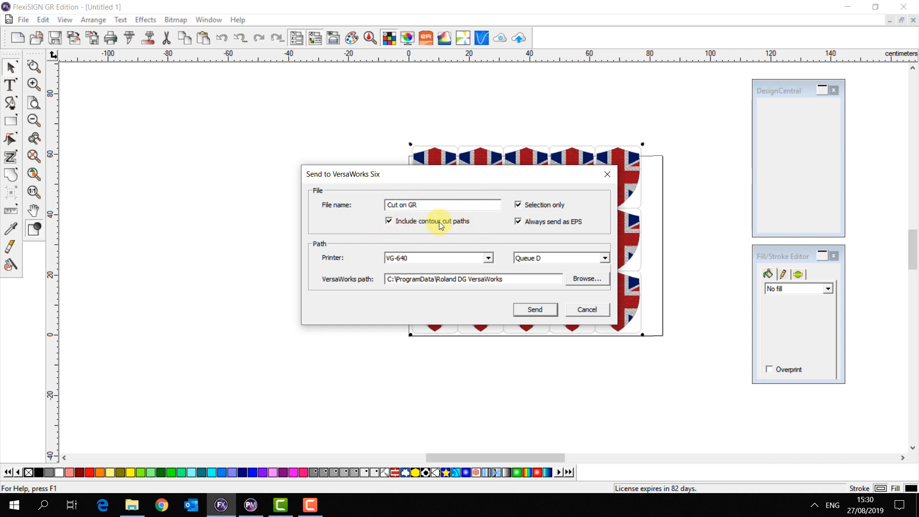
click(605, 258)
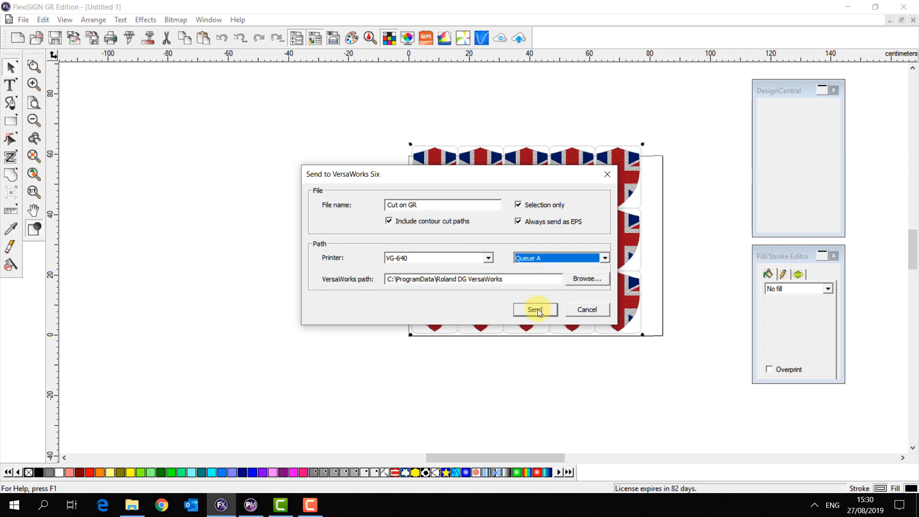
click(535, 309)
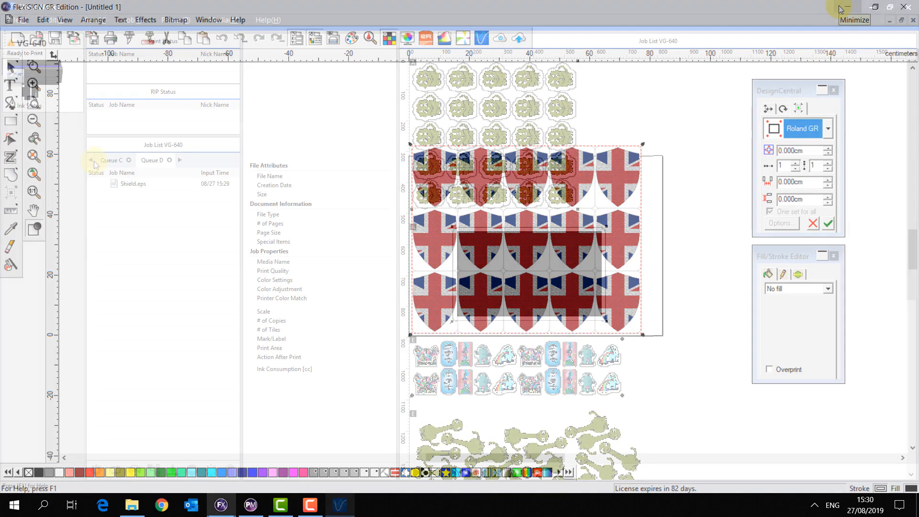
Step: View the Cut on GR job's cutting options in VersaWorks, showing operation mode print only
click(340, 505)
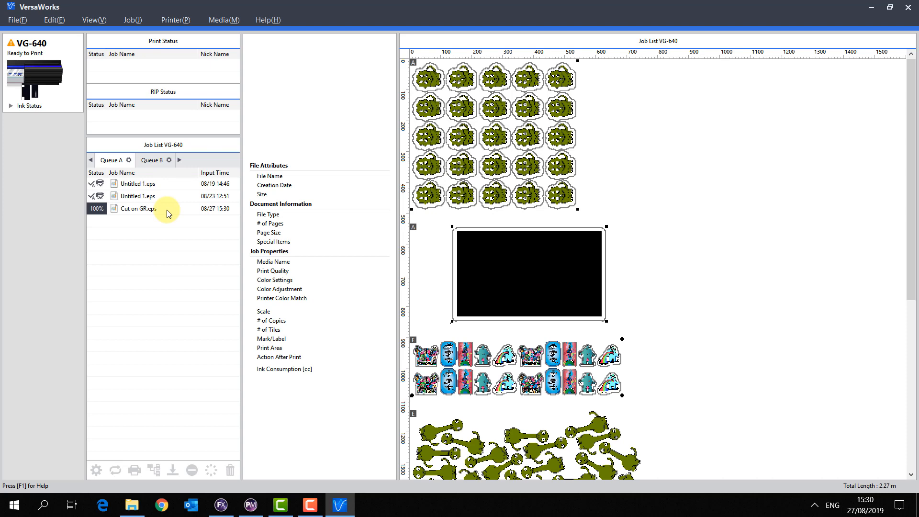
click(138, 209)
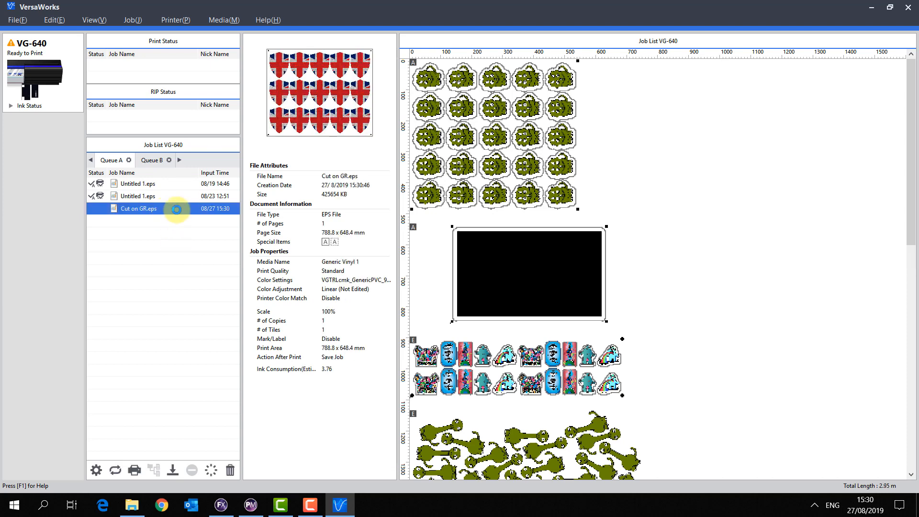
double_click(138, 209)
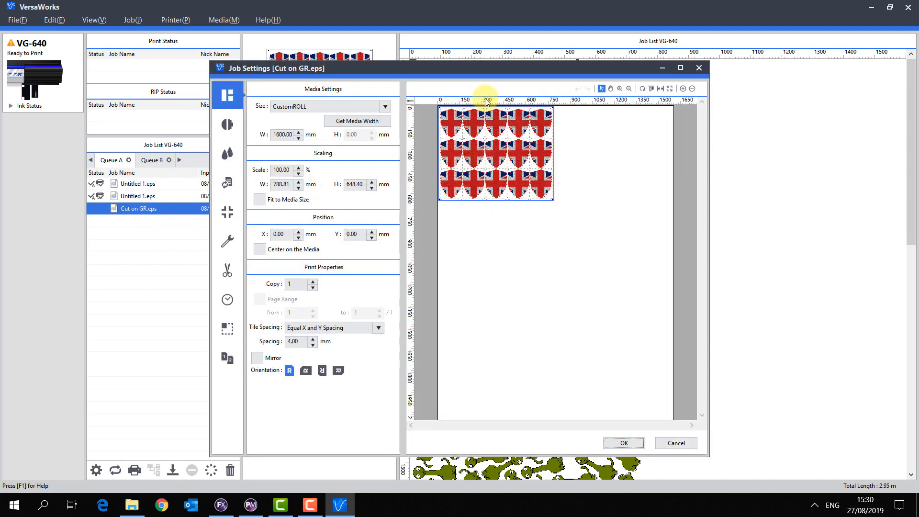
mouse_move(227, 270)
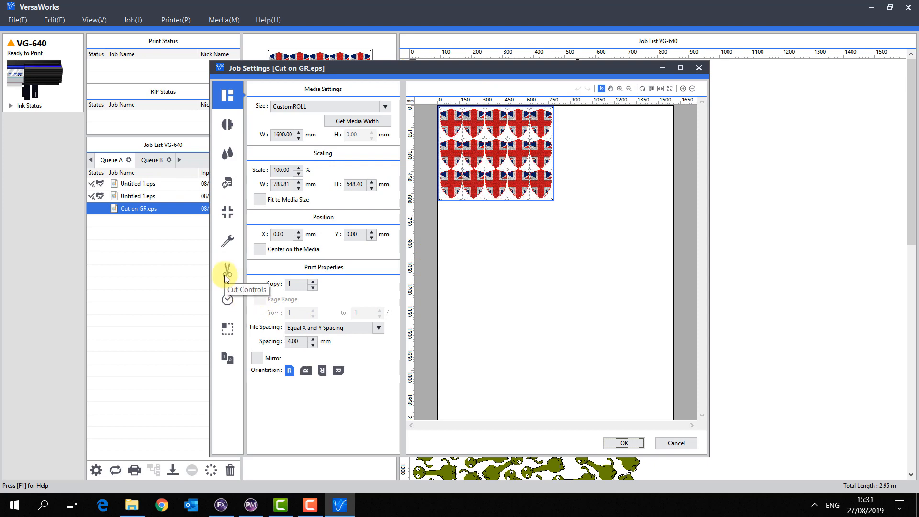
click(228, 271)
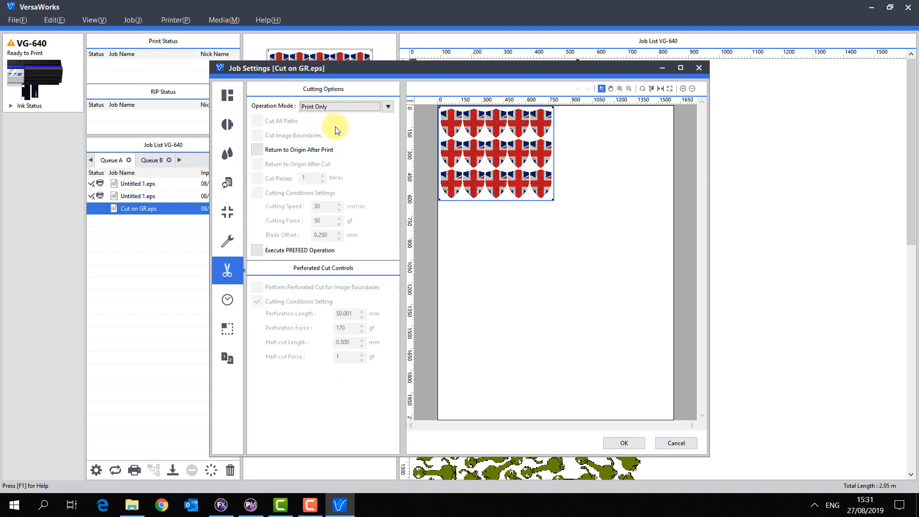
mouse_move(371, 480)
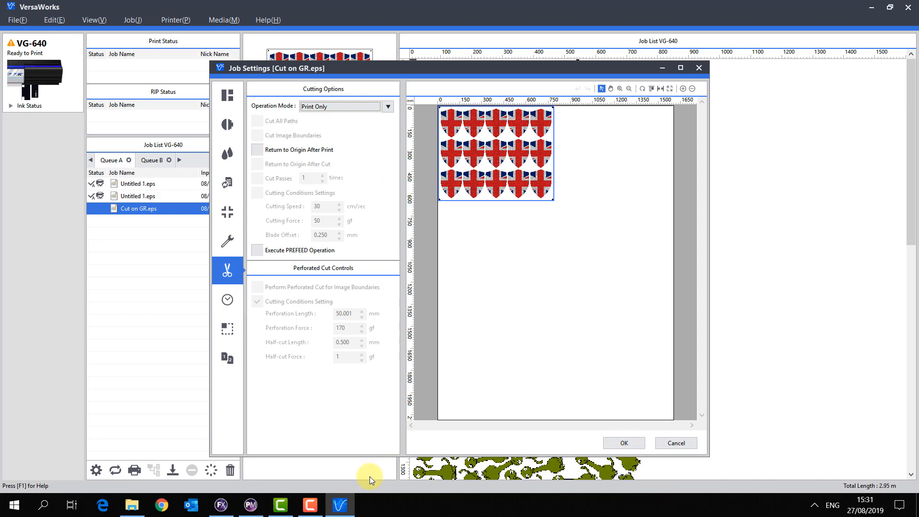
mouse_move(221, 505)
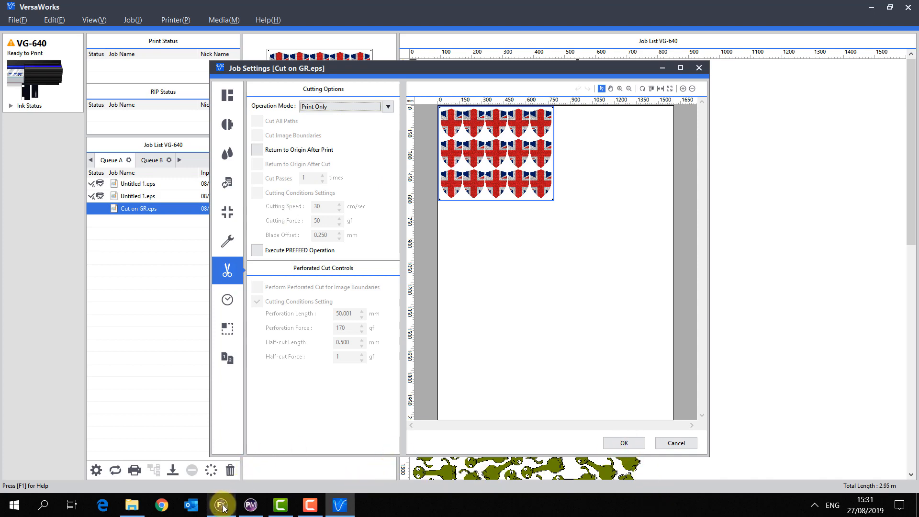
Step: Bring up the Cut Contour setup for the GR-540 cutter previewing the fifteen shield outlines
click(220, 505)
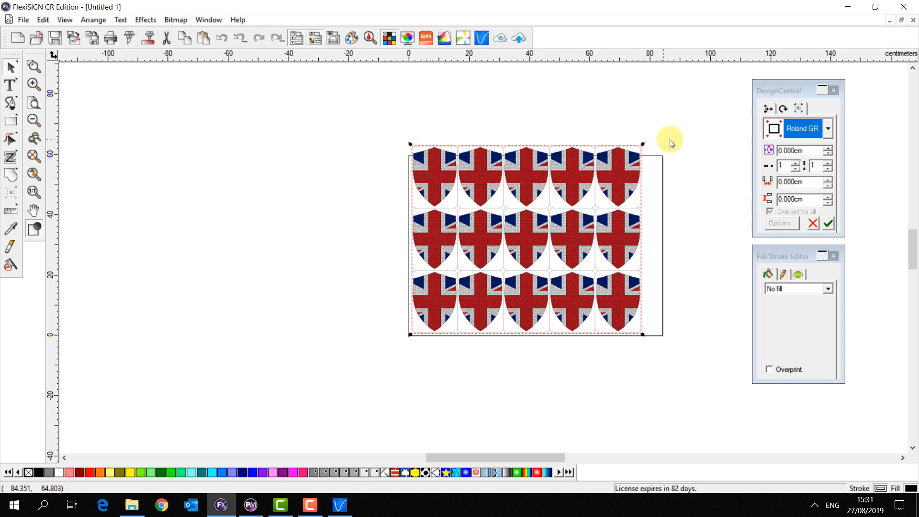
mouse_move(447, 371)
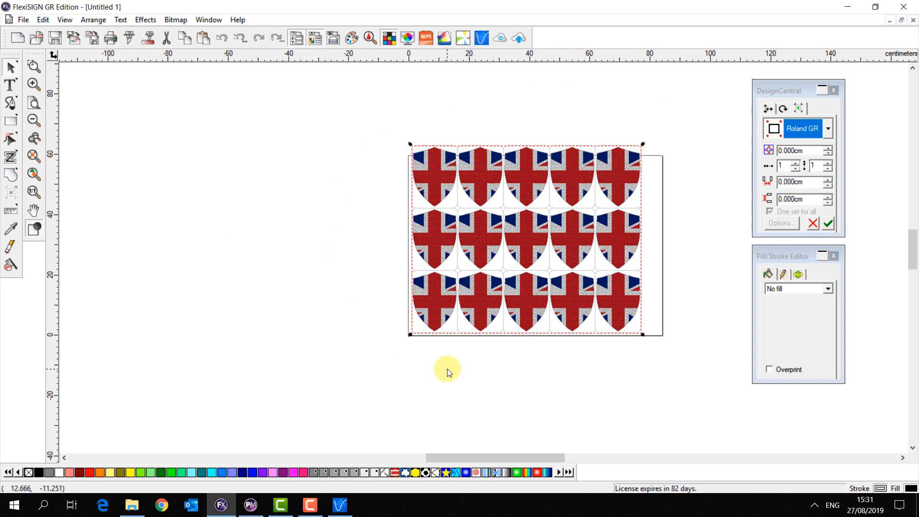
mouse_move(437, 339)
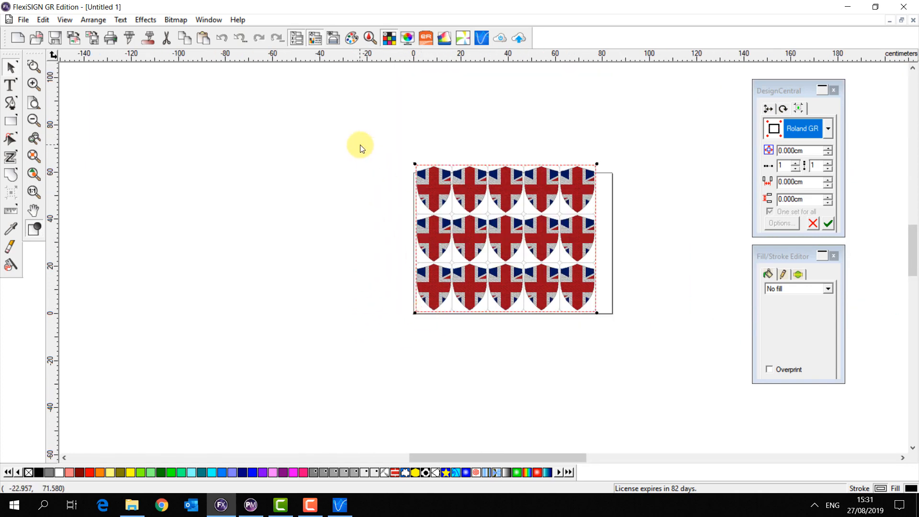
mouse_move(234, 75)
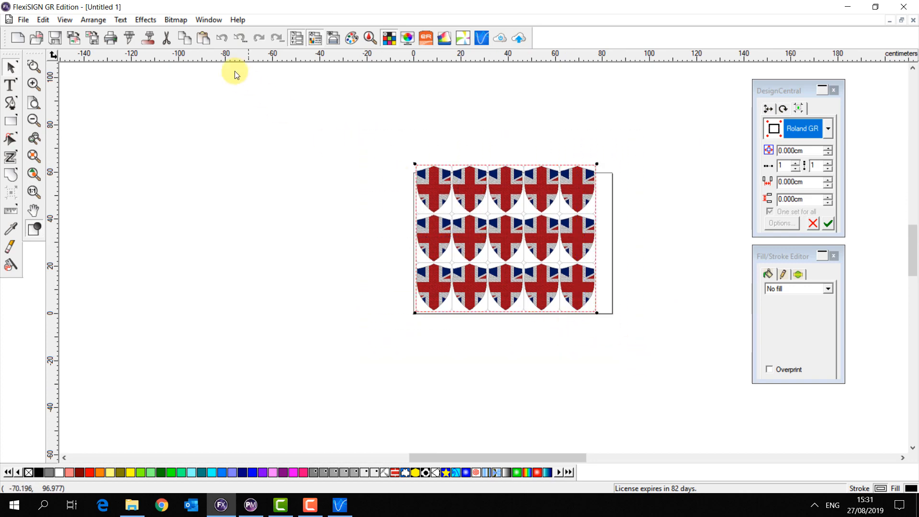
click(147, 37)
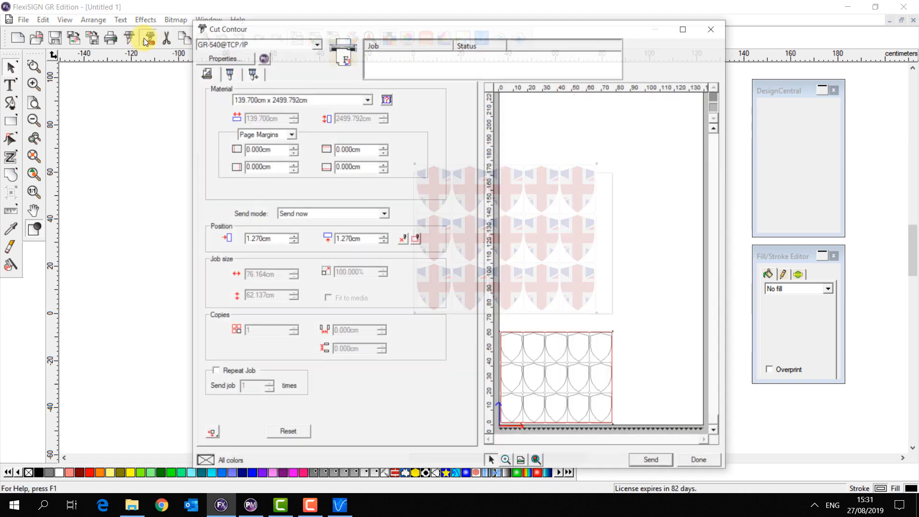